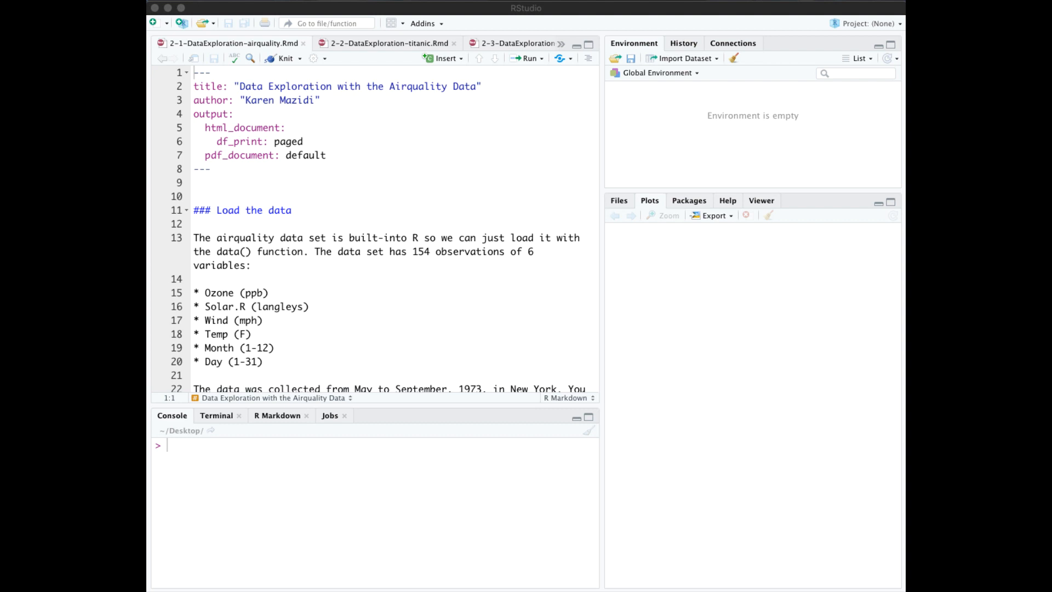
mouse_move(206, 314)
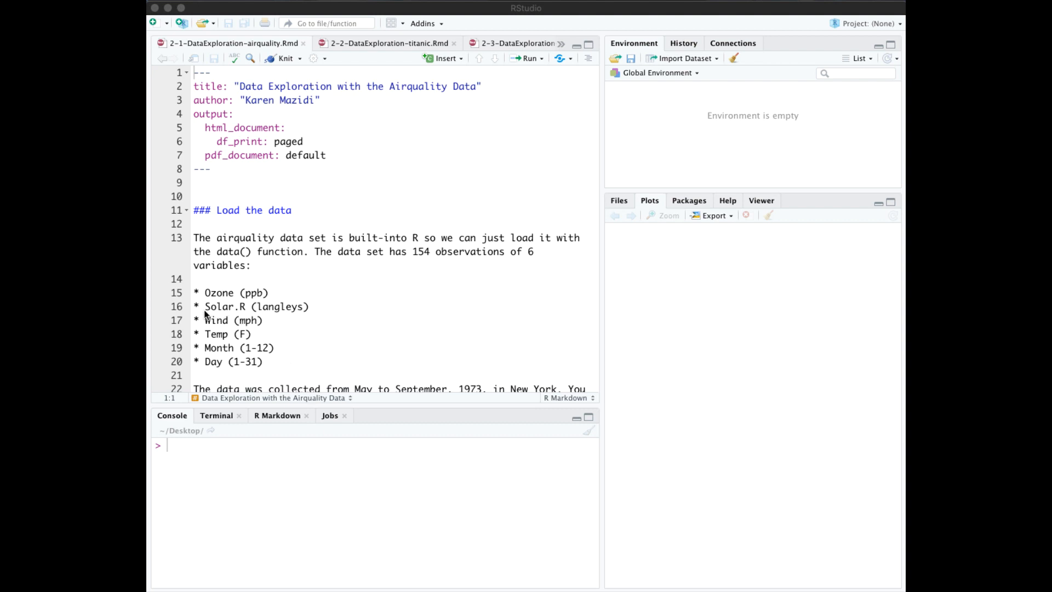
mouse_move(267, 318)
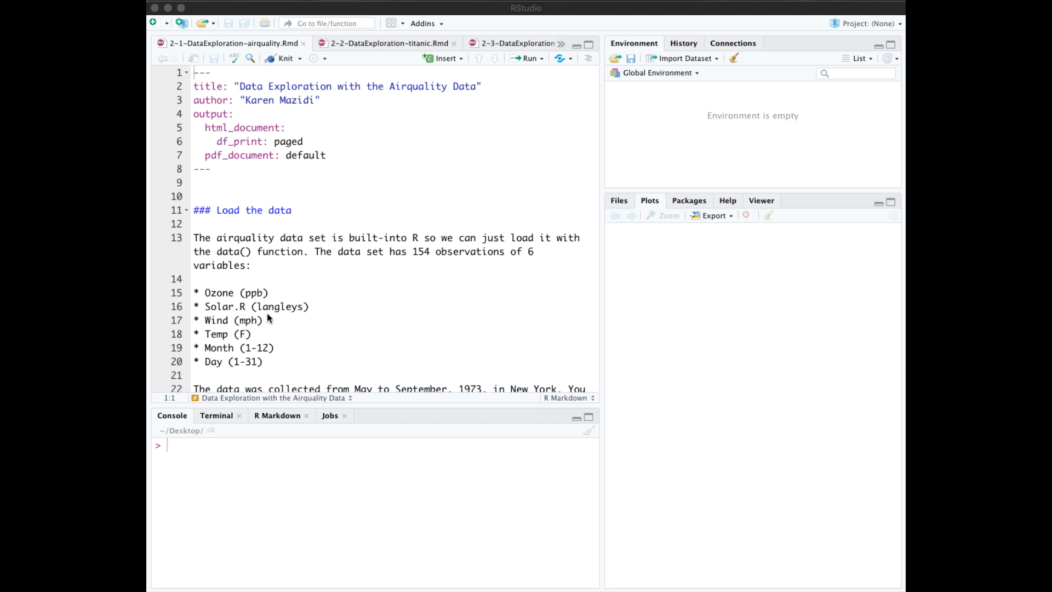
Enter df$Wind at the console prompt without running it.
type("df$Wind")
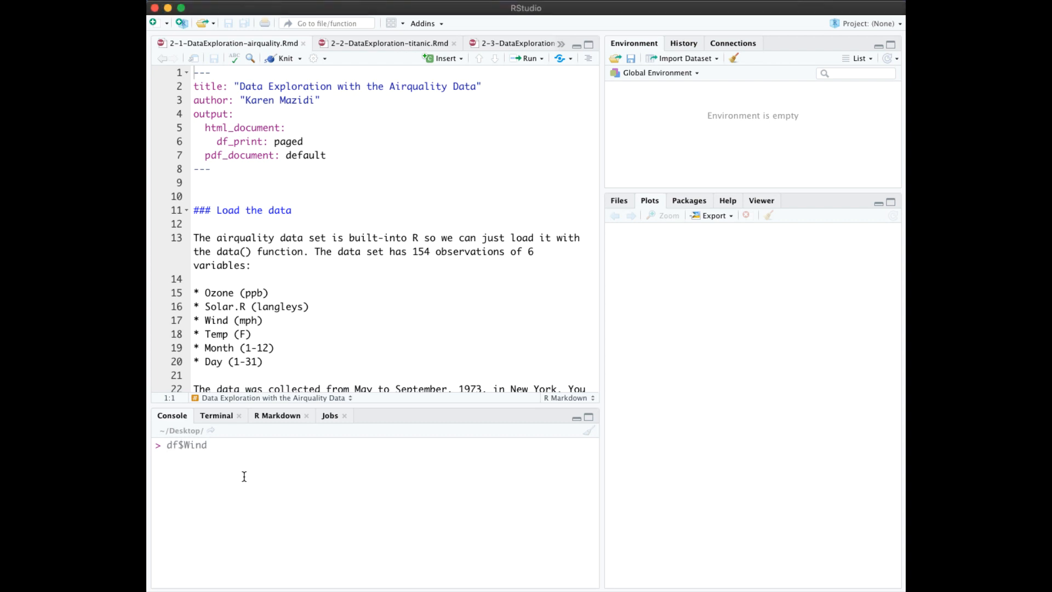
mouse_move(174, 458)
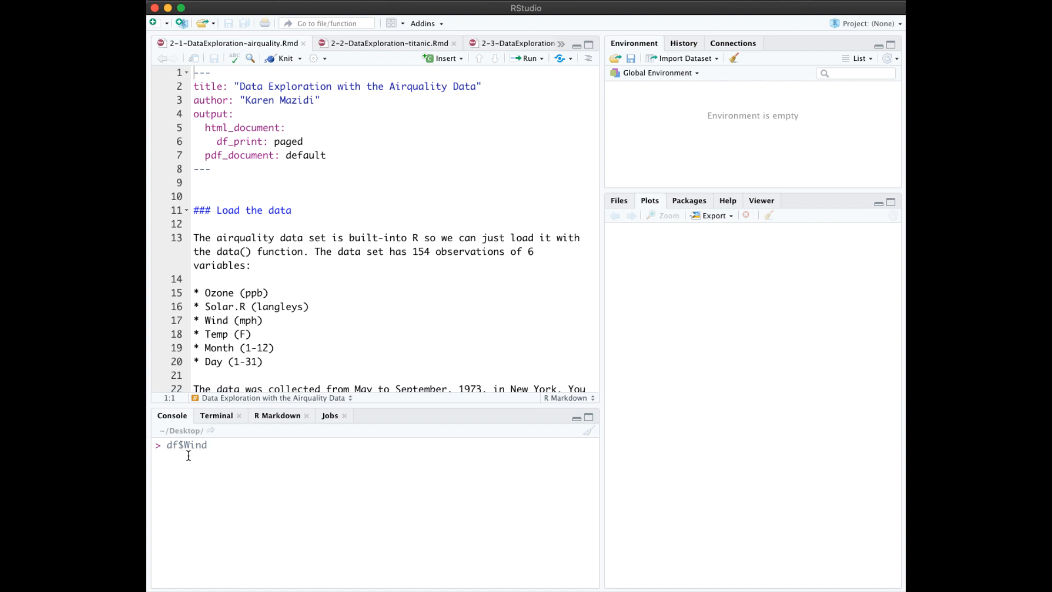
mouse_move(202, 461)
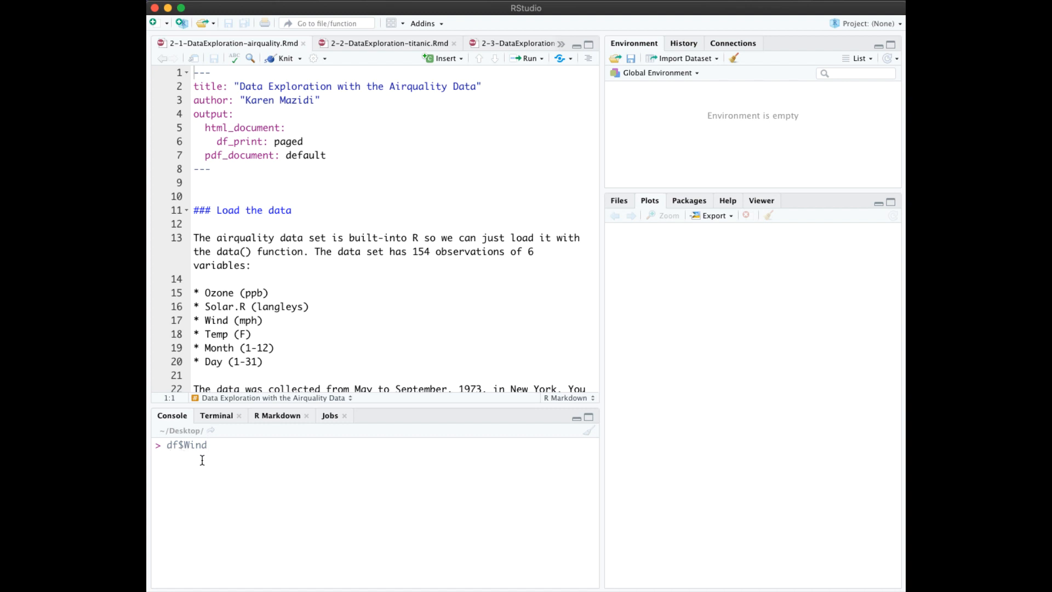
left_click(208, 445)
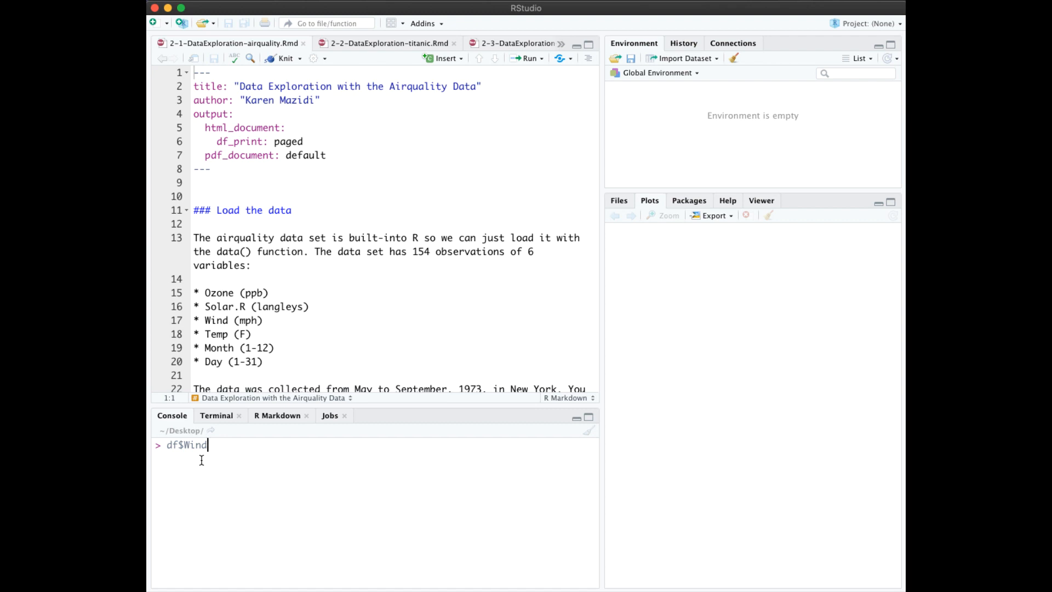
mouse_move(204, 465)
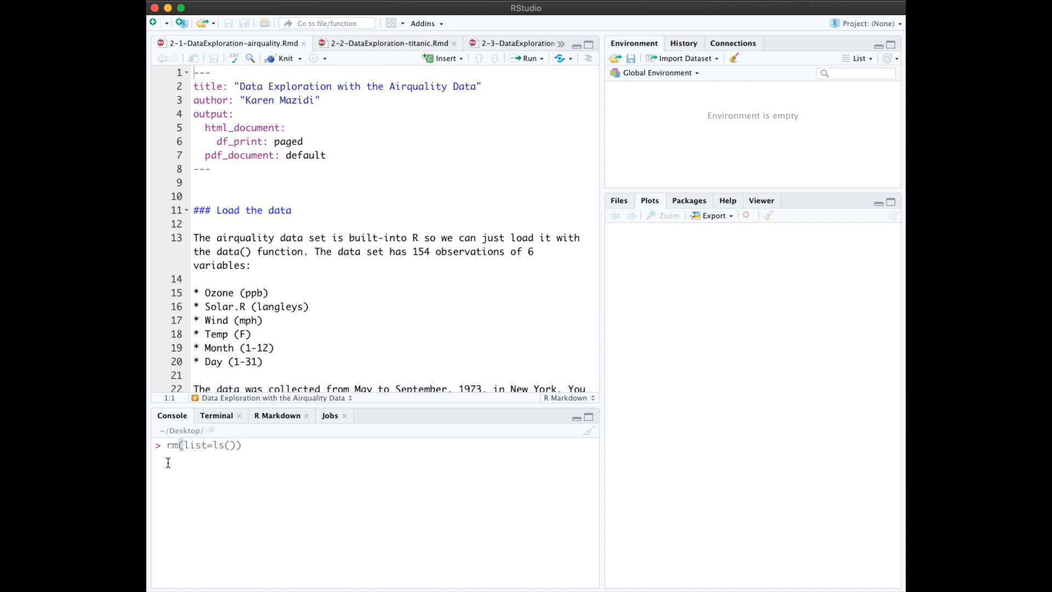
mouse_move(231, 465)
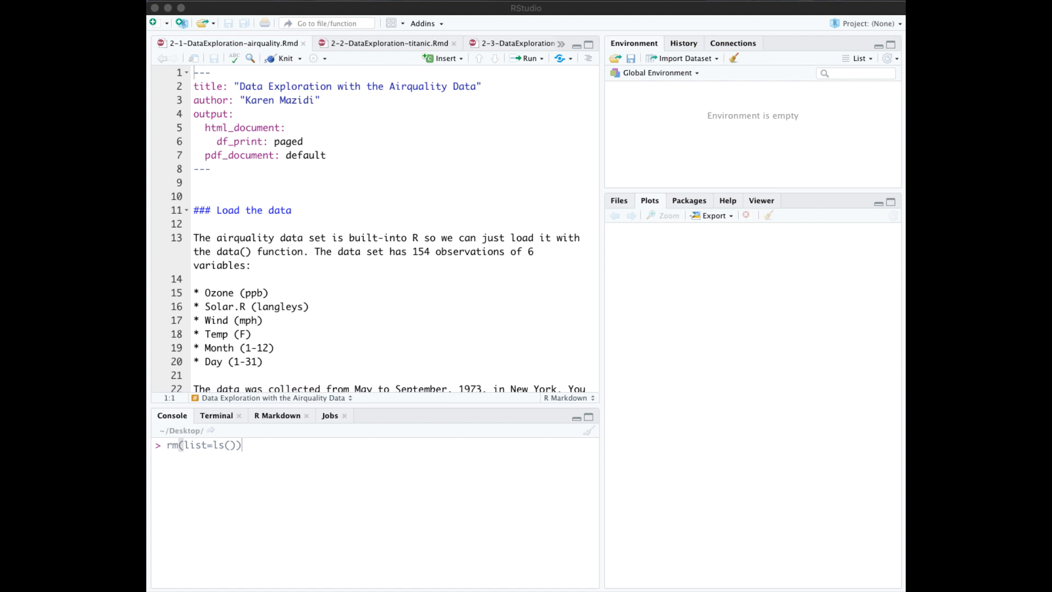
mouse_move(281, 120)
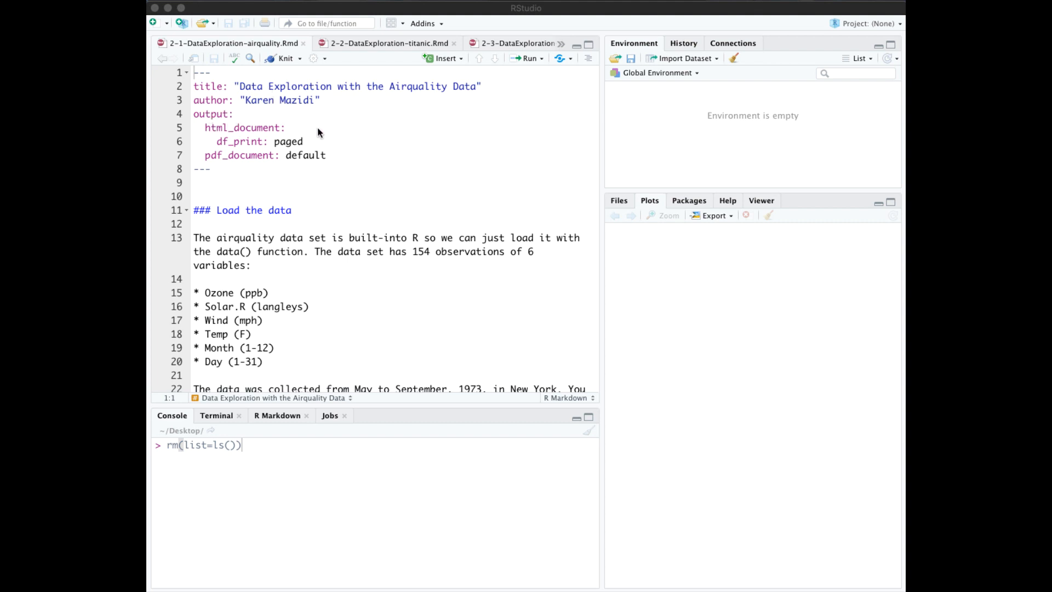
mouse_move(255, 223)
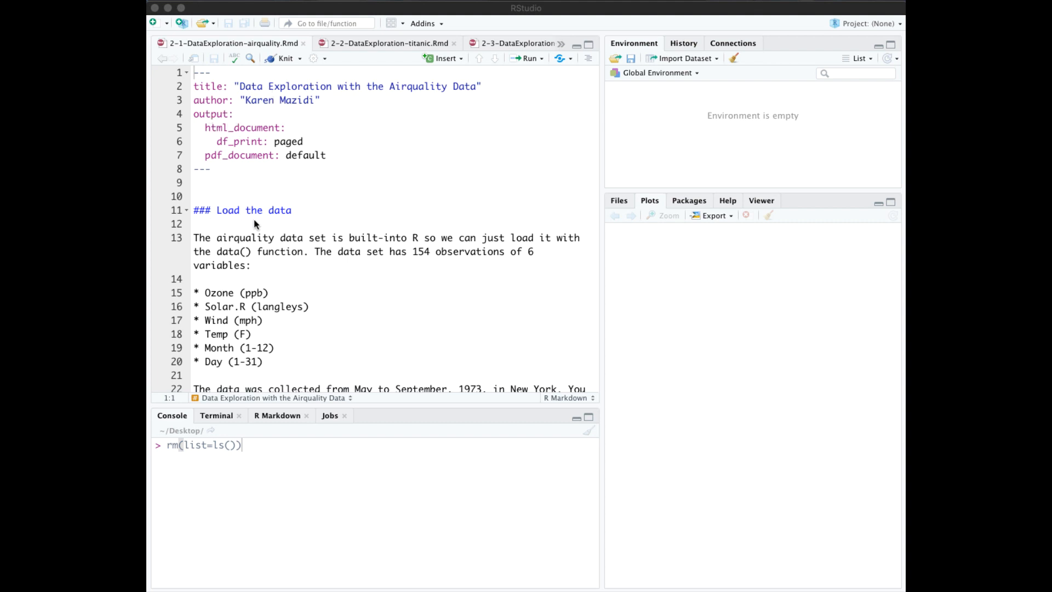
mouse_move(207, 222)
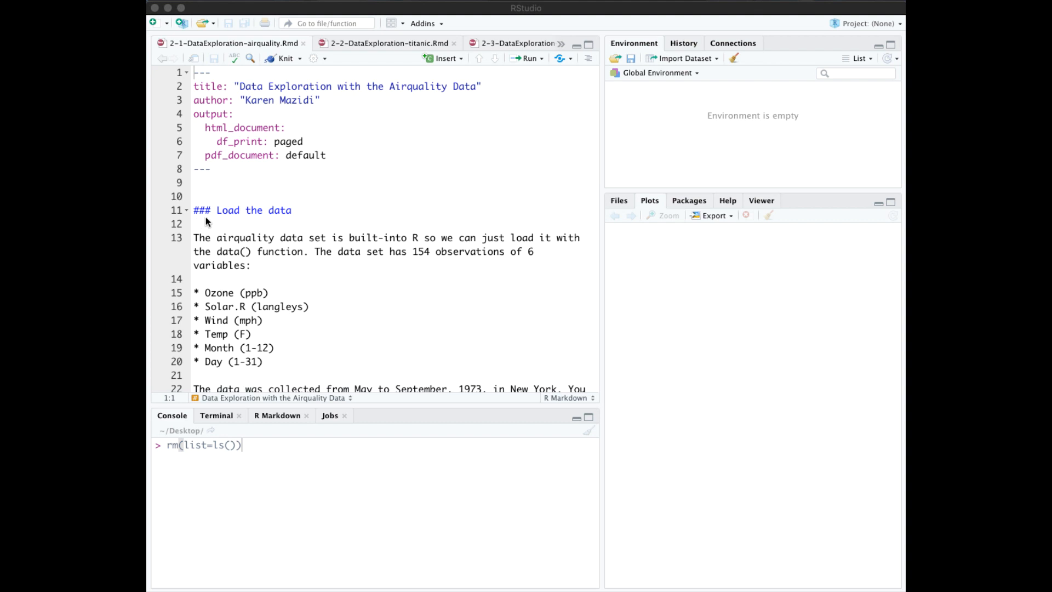
mouse_move(231, 296)
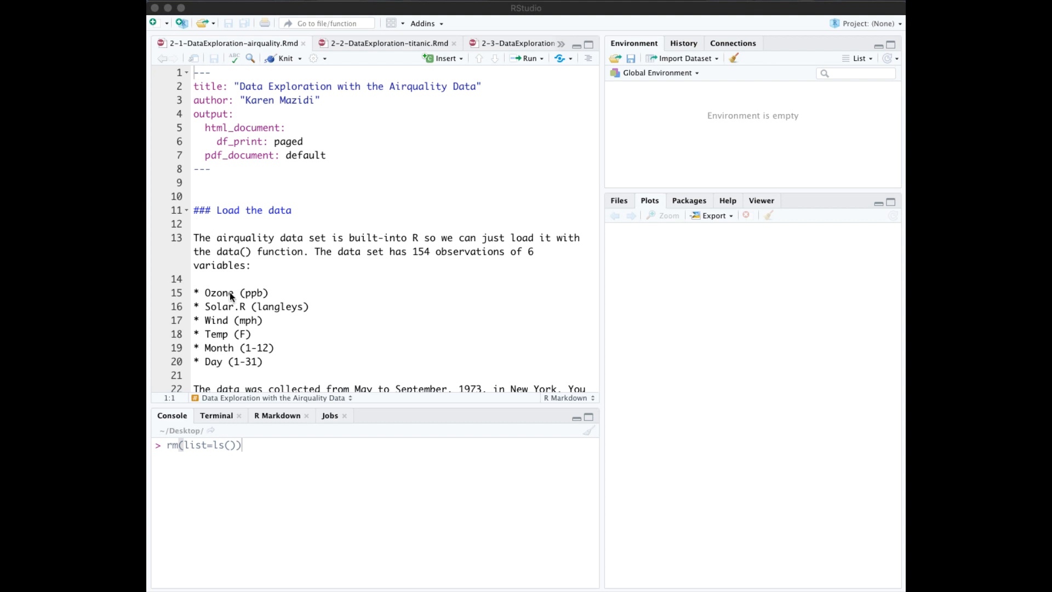
mouse_move(230, 380)
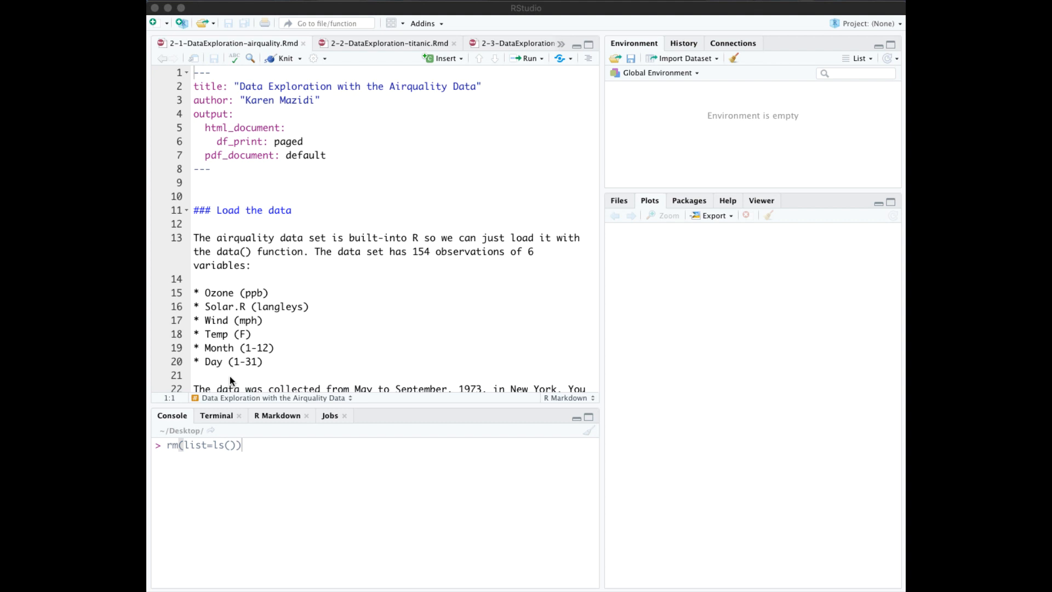
mouse_move(301, 63)
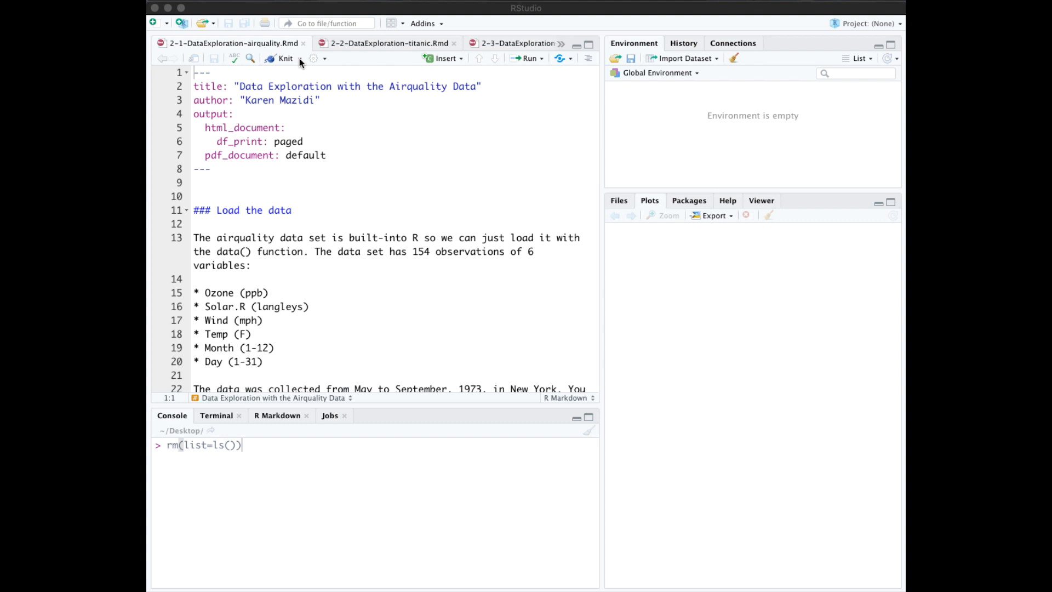
Knit the airquality notebook to HTML via the Knit dropdown.
left_click(300, 58)
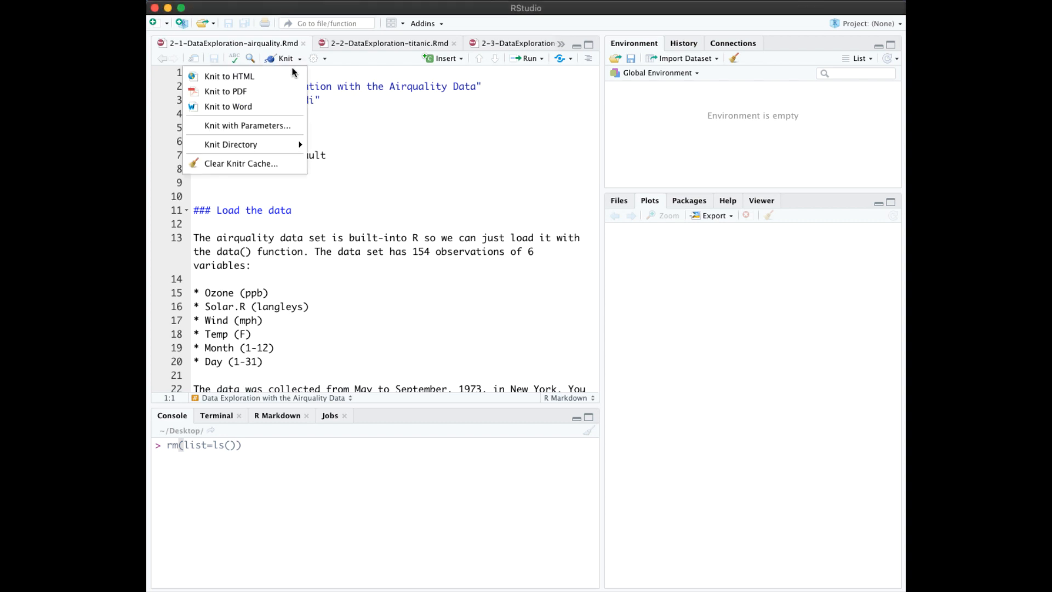
left_click(229, 76)
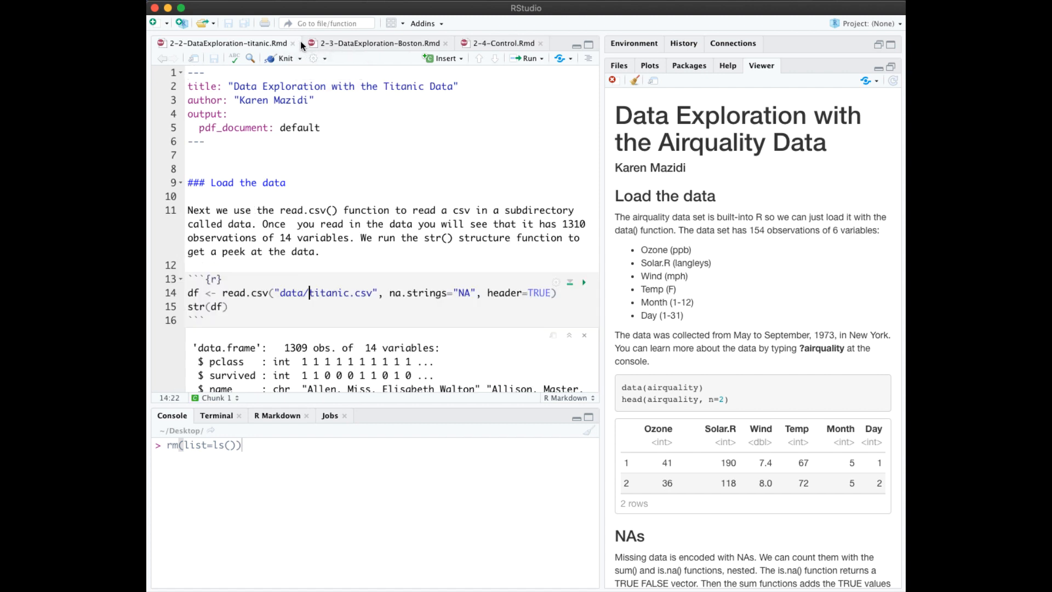
mouse_move(339, 92)
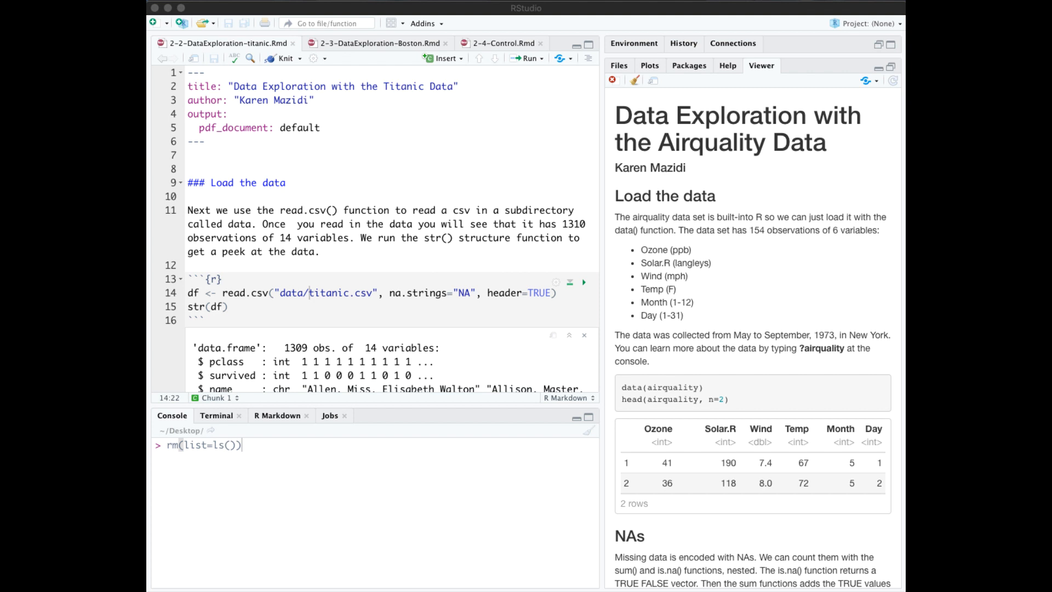
Scroll the Titanic notebook down to the str() output and data-cleaning section.
scroll("down", 3)
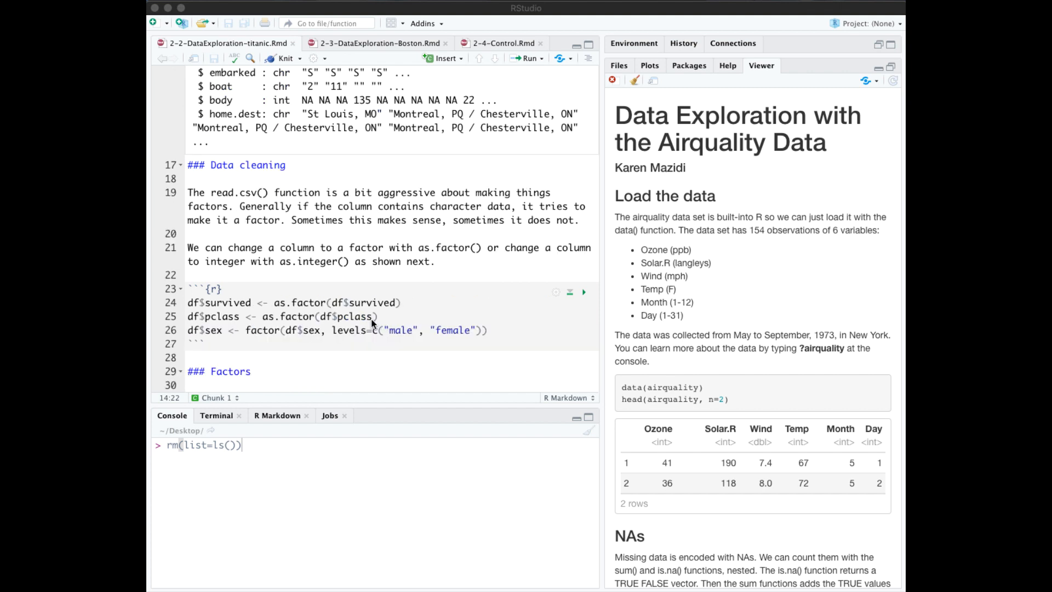
mouse_move(312, 355)
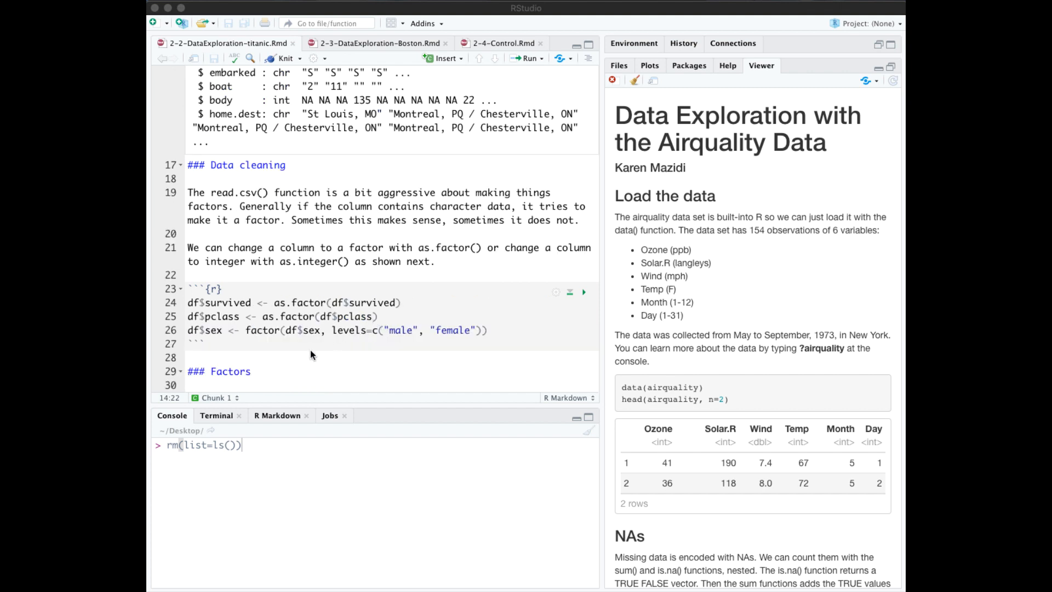
mouse_move(279, 314)
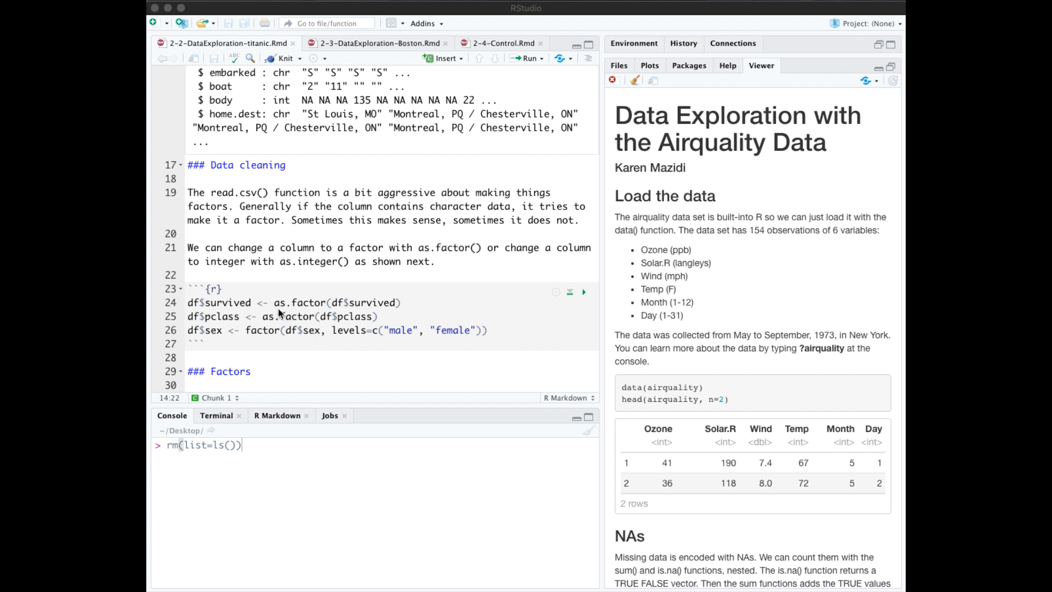
mouse_move(321, 327)
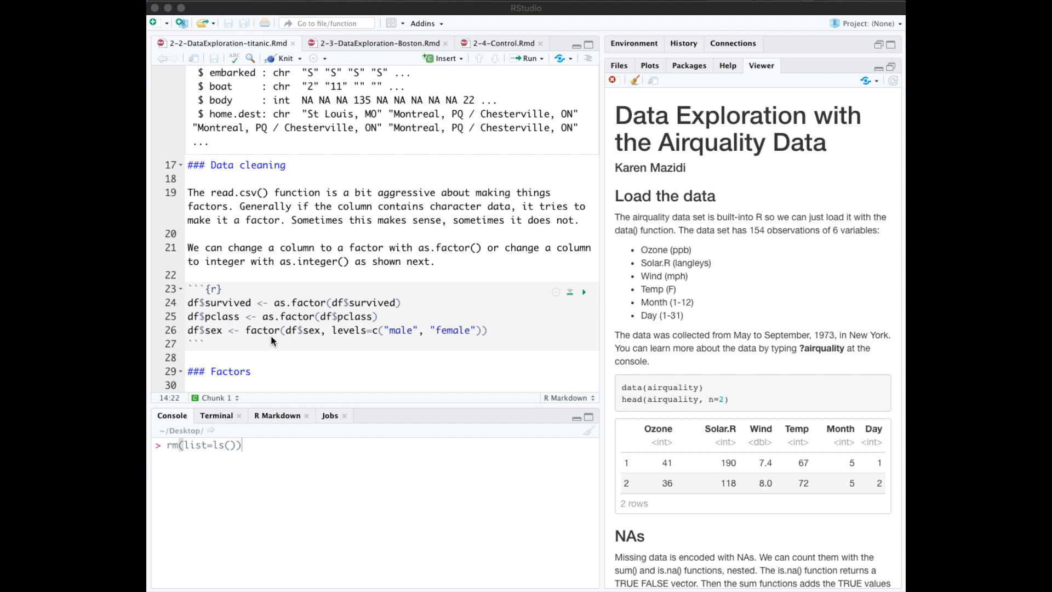
mouse_move(449, 343)
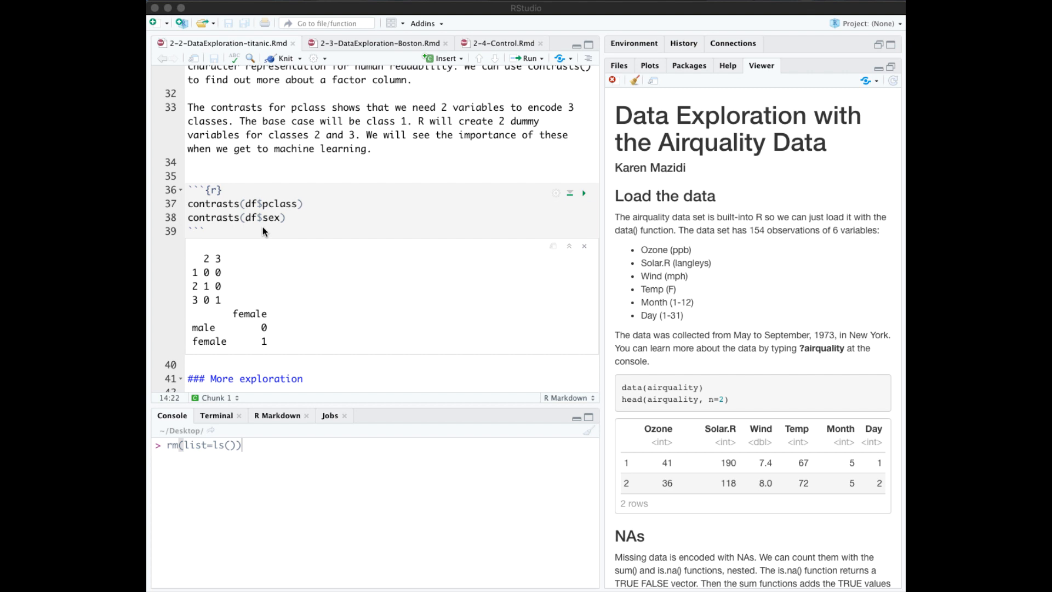
mouse_move(297, 343)
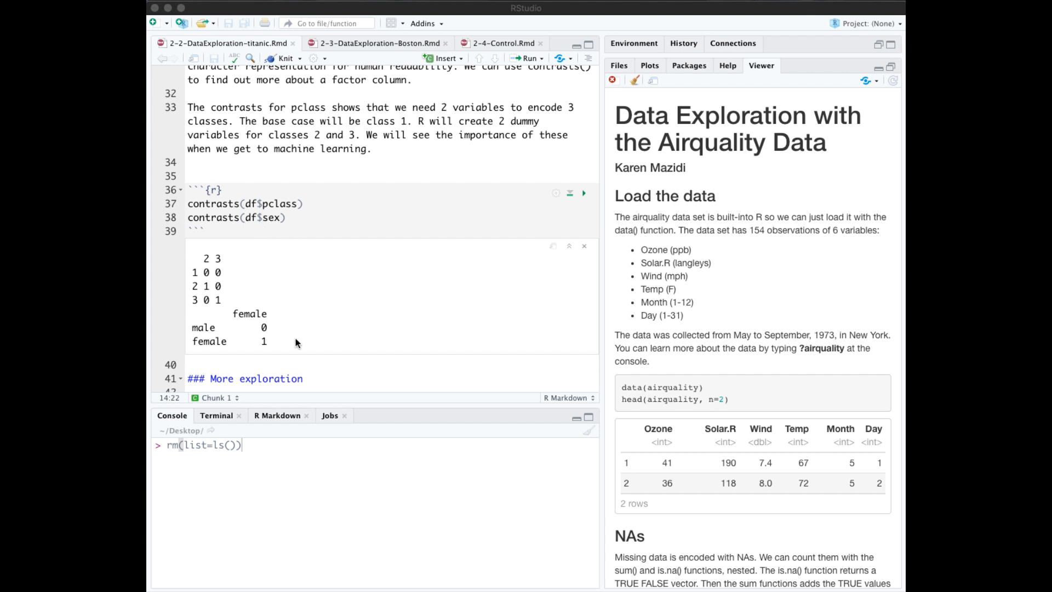
mouse_move(253, 269)
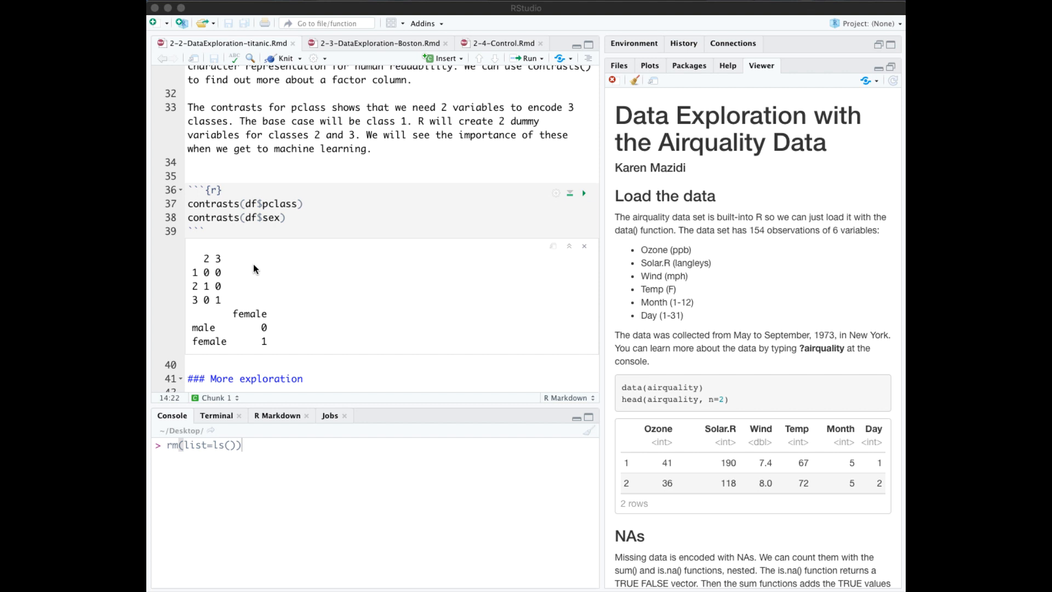
mouse_move(300, 214)
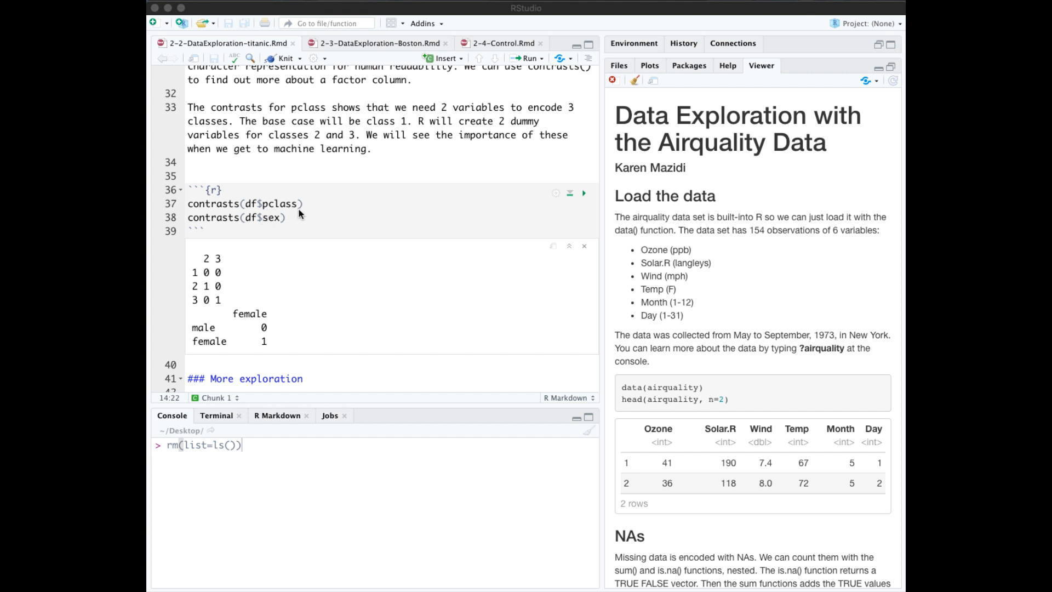
mouse_move(237, 274)
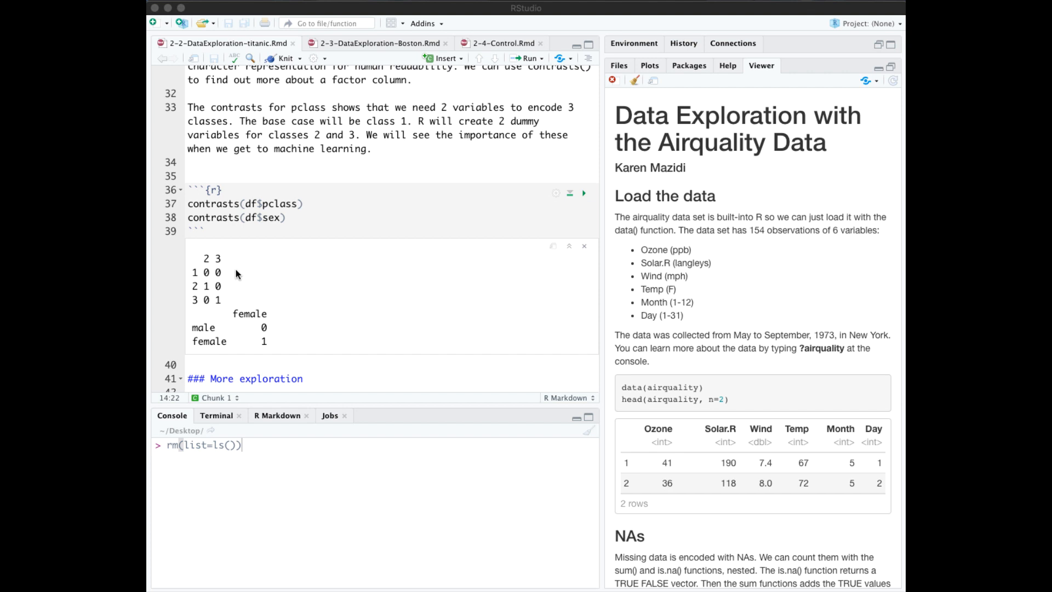
mouse_move(205, 276)
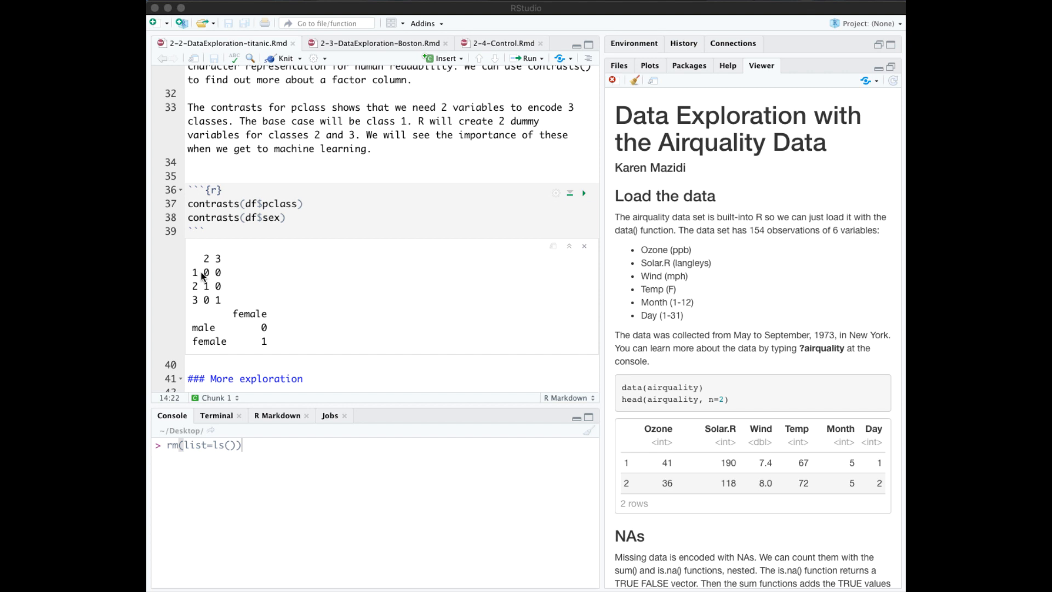
mouse_move(215, 267)
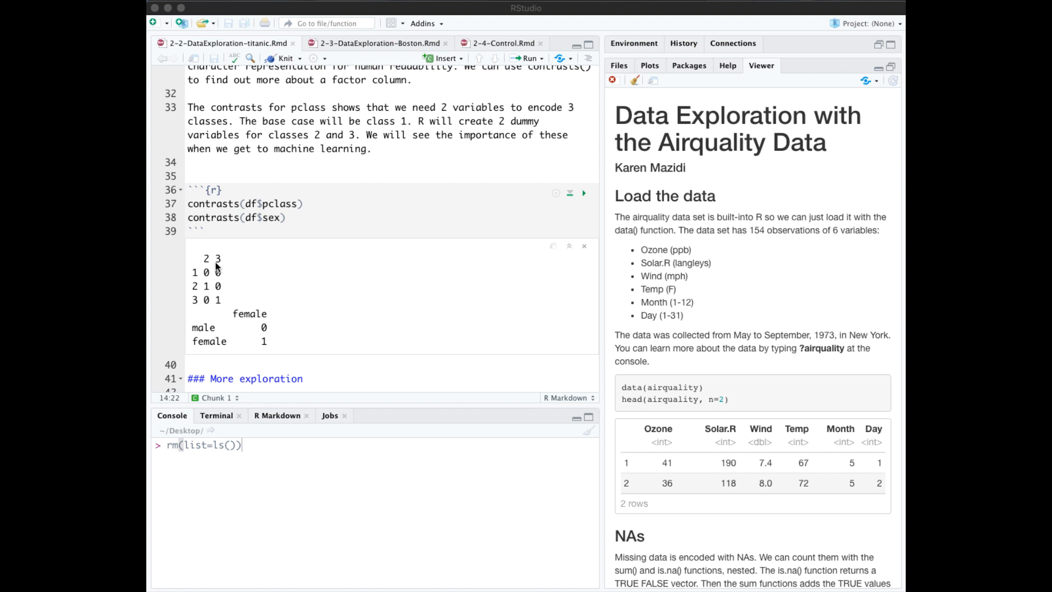
mouse_move(207, 288)
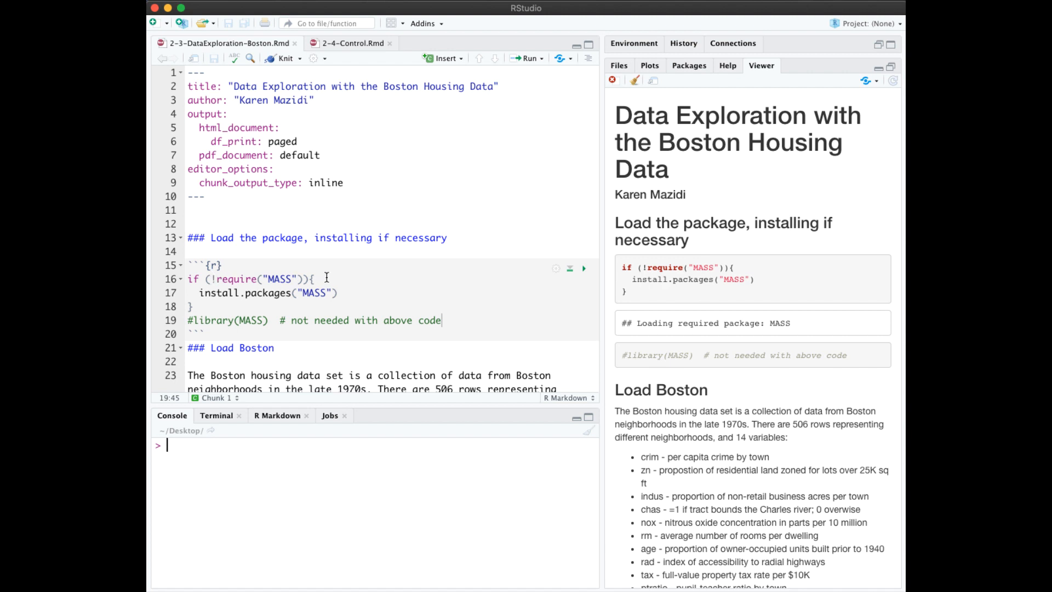
mouse_move(211, 307)
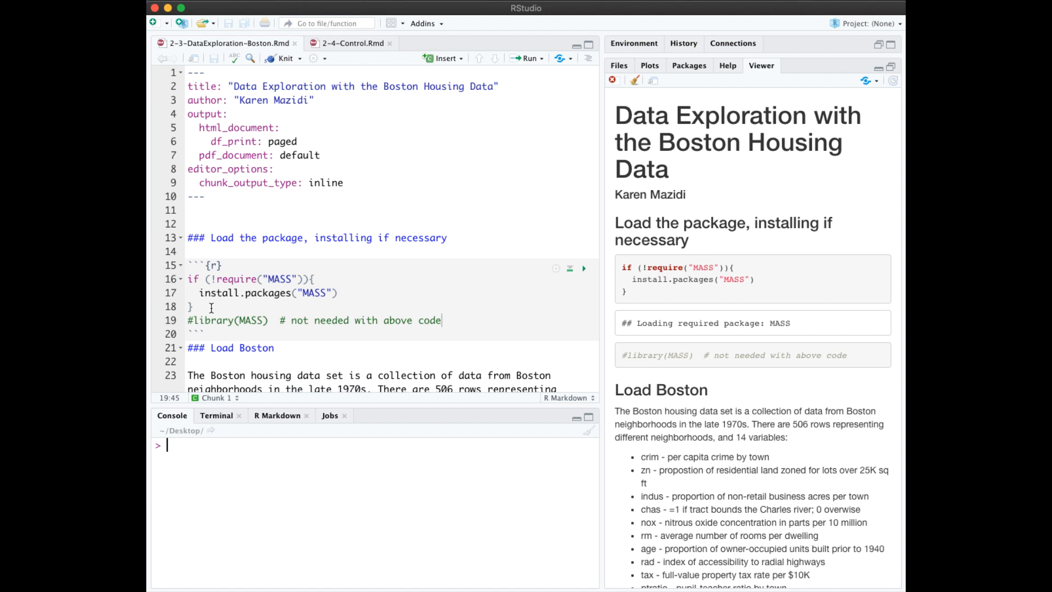
Scroll the Boston Housing notebook down toward its regression-line plot chunk.
scroll("down", 3)
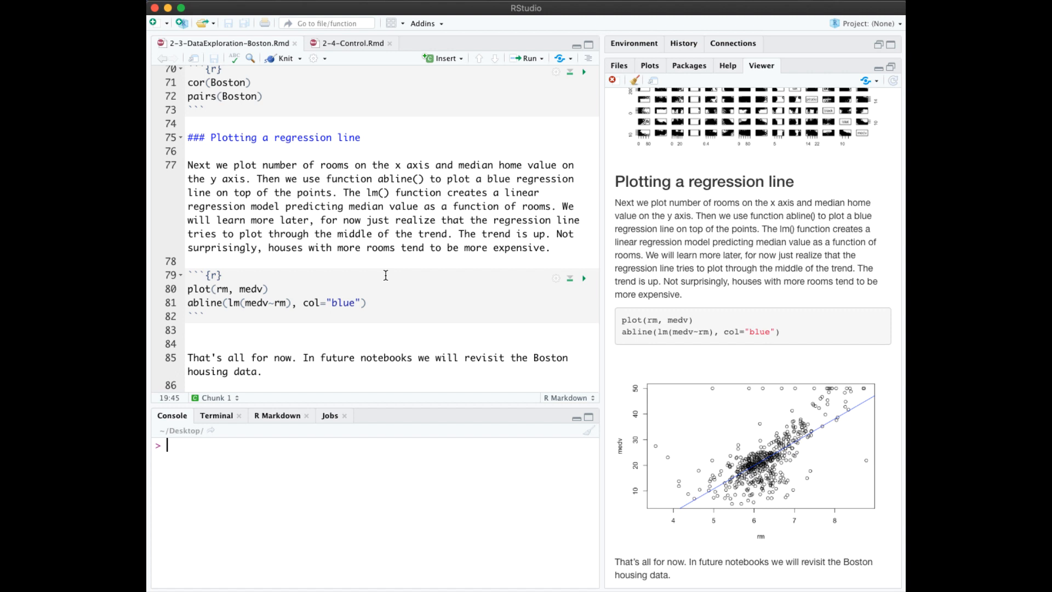
mouse_move(203, 316)
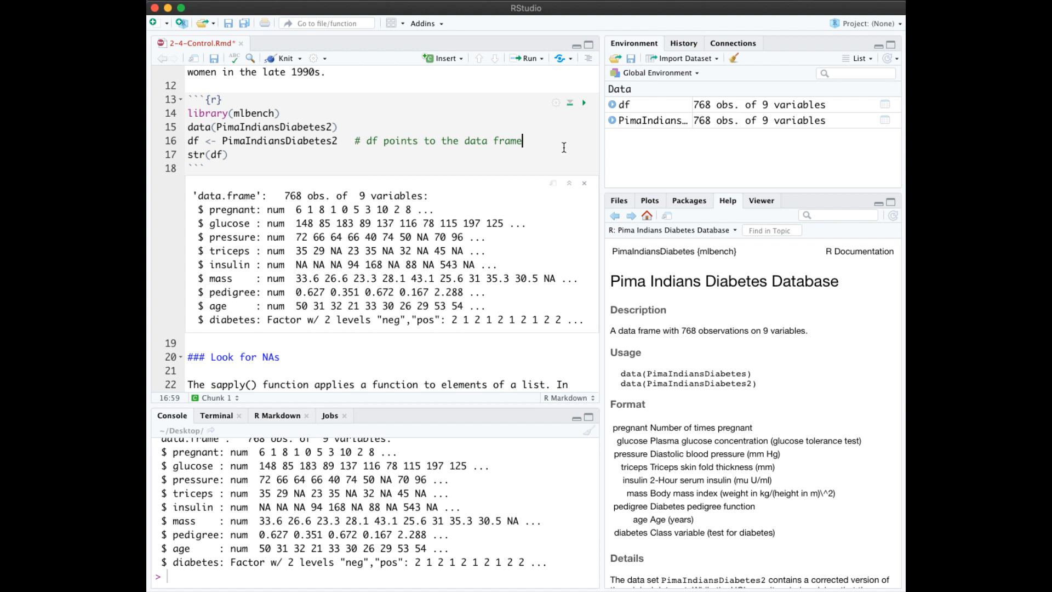
mouse_move(642, 138)
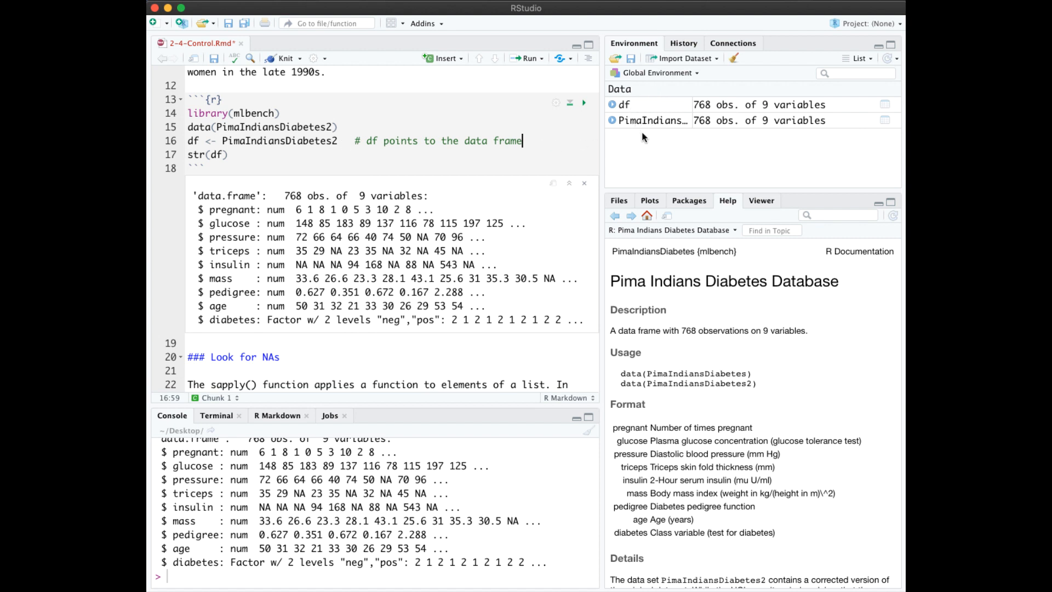
mouse_move(625, 143)
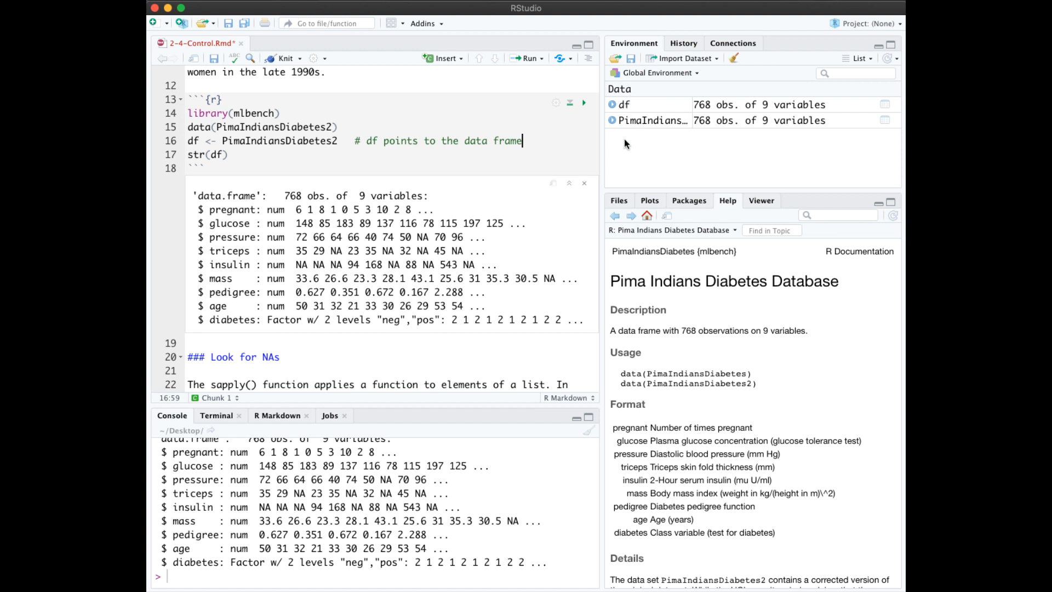
mouse_move(641, 107)
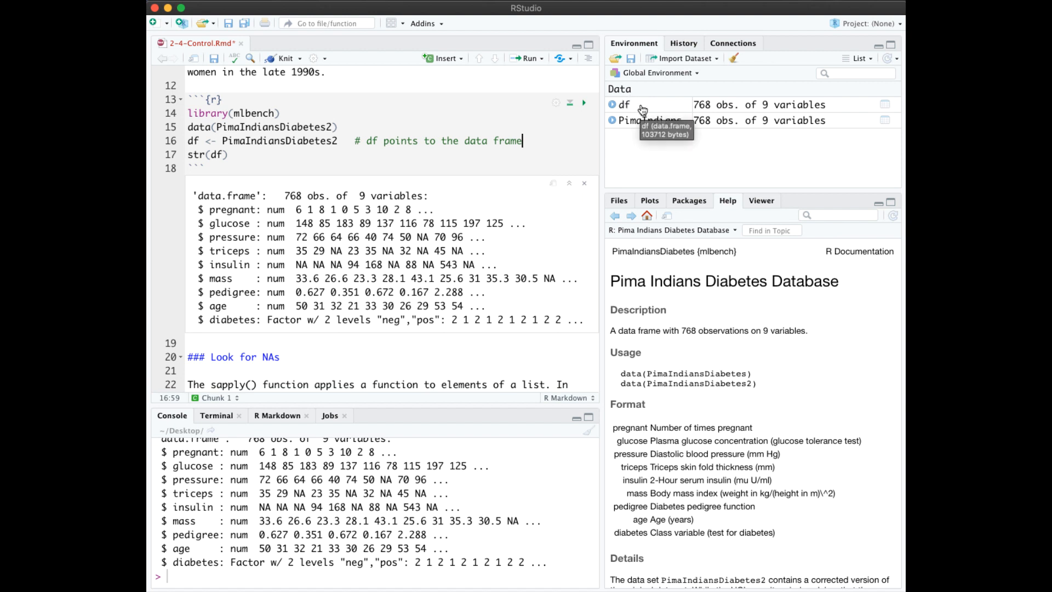
mouse_move(636, 143)
type("?PimaIndiansDiabetes2")
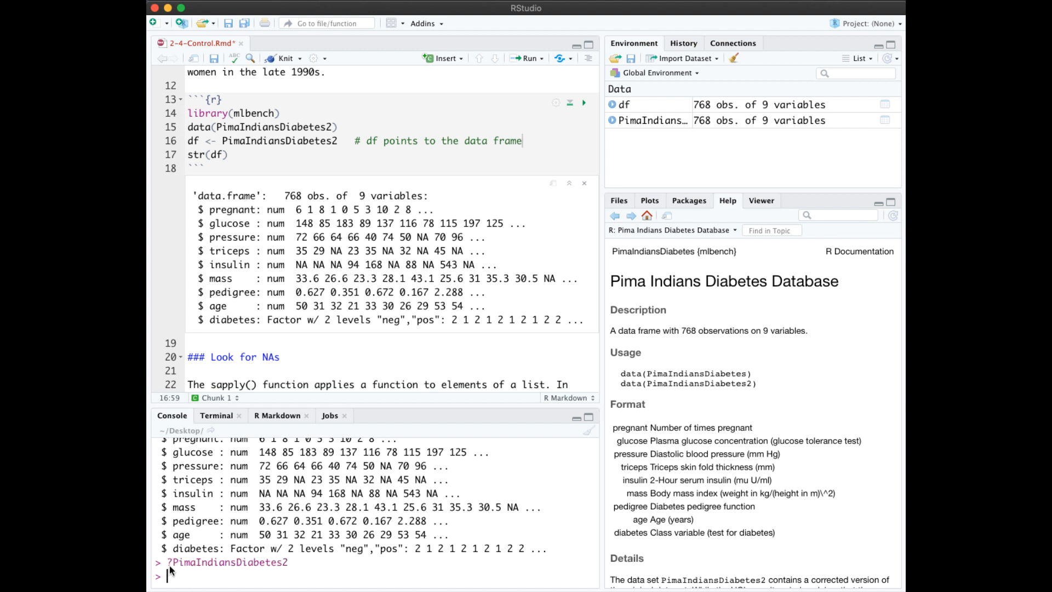
mouse_move(305, 571)
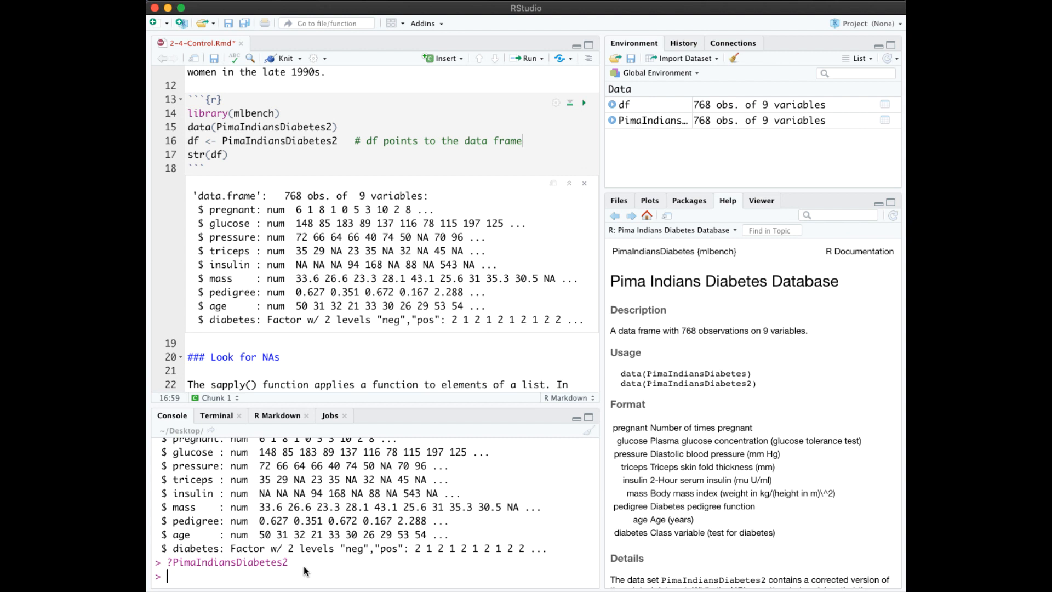
mouse_move(759, 414)
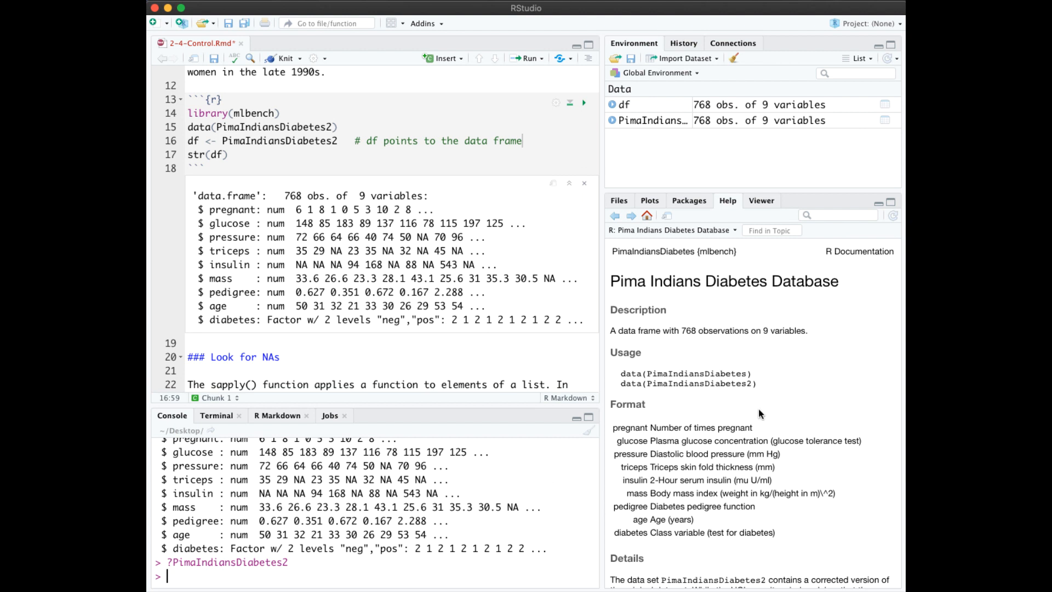
Scroll through the str(df) output and PimaIndiansDiabetes2 help page.
scroll("down", 3)
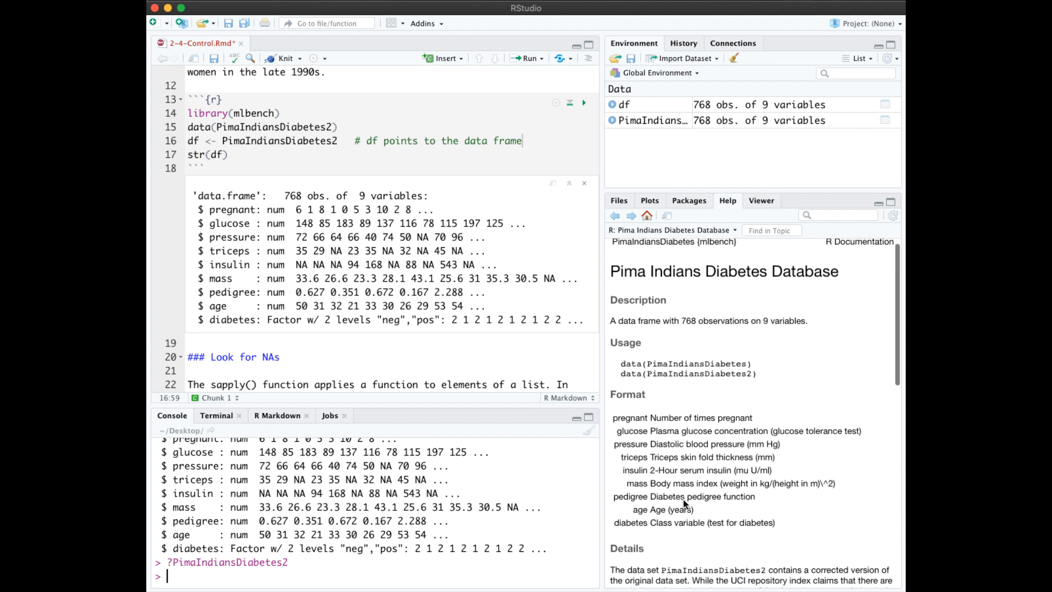
scroll("down", 3)
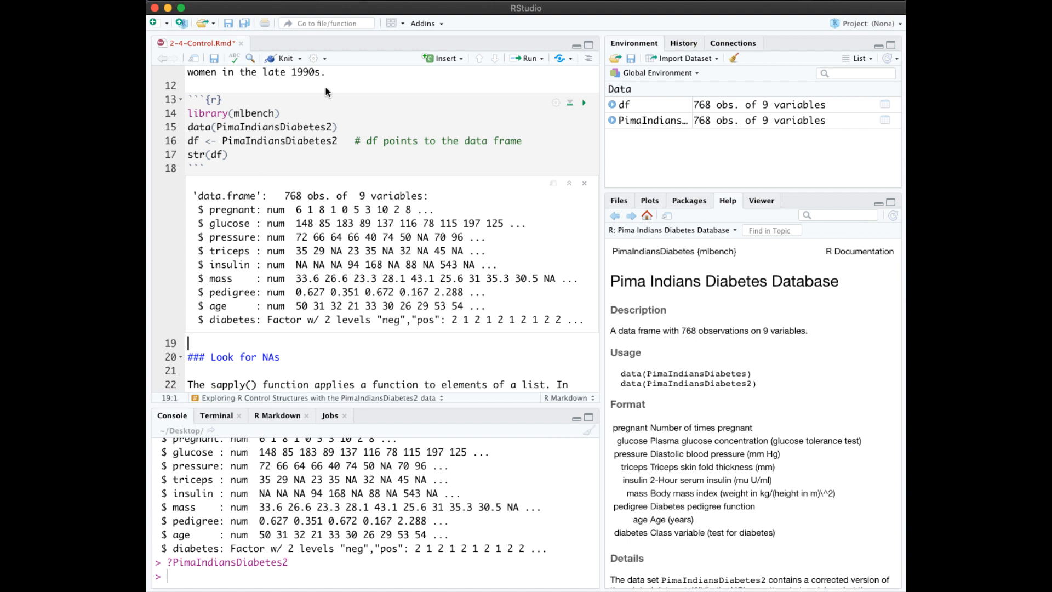
Insert a new R code chunk on blank line 19 after the data-loading chunk.
left_click(443, 58)
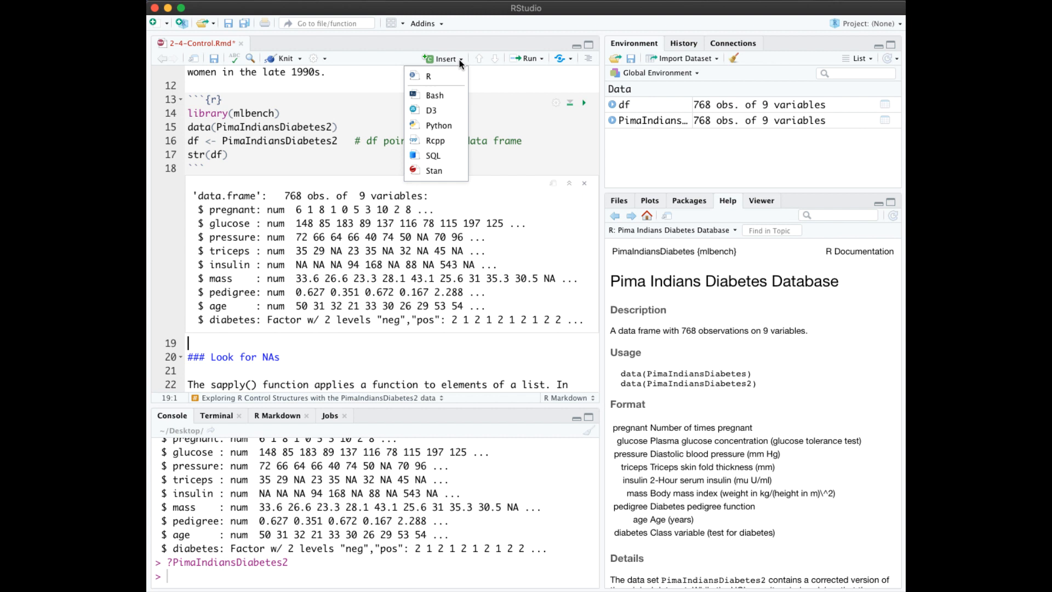
left_click(428, 75)
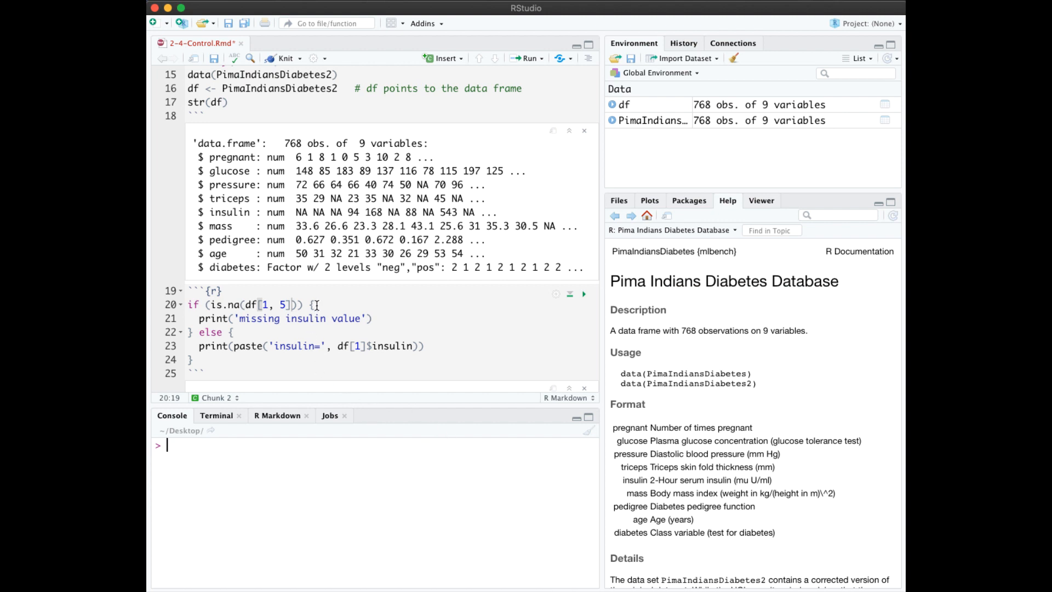
mouse_move(325, 298)
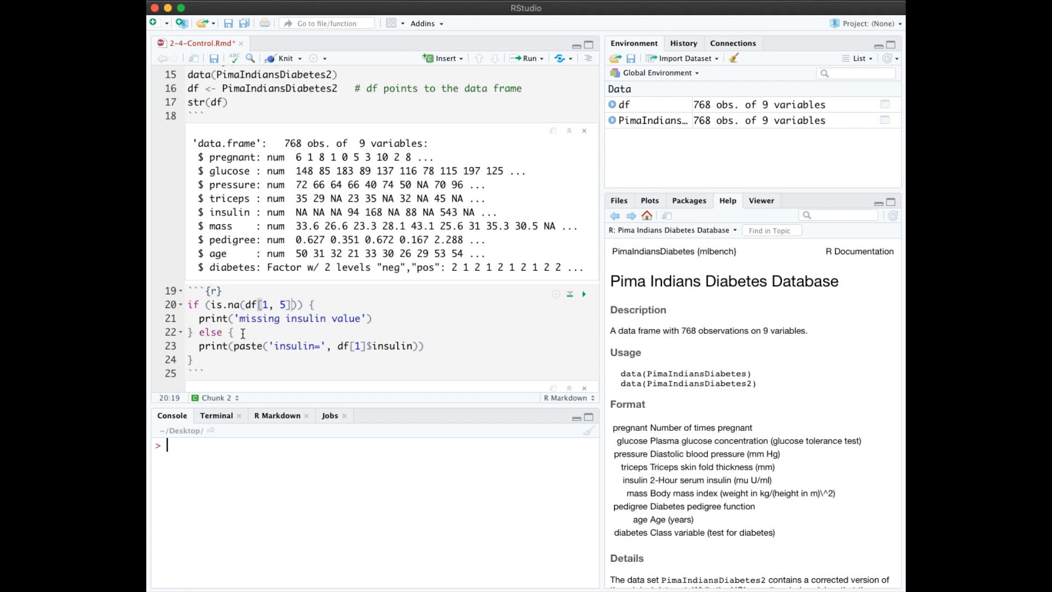
mouse_move(231, 317)
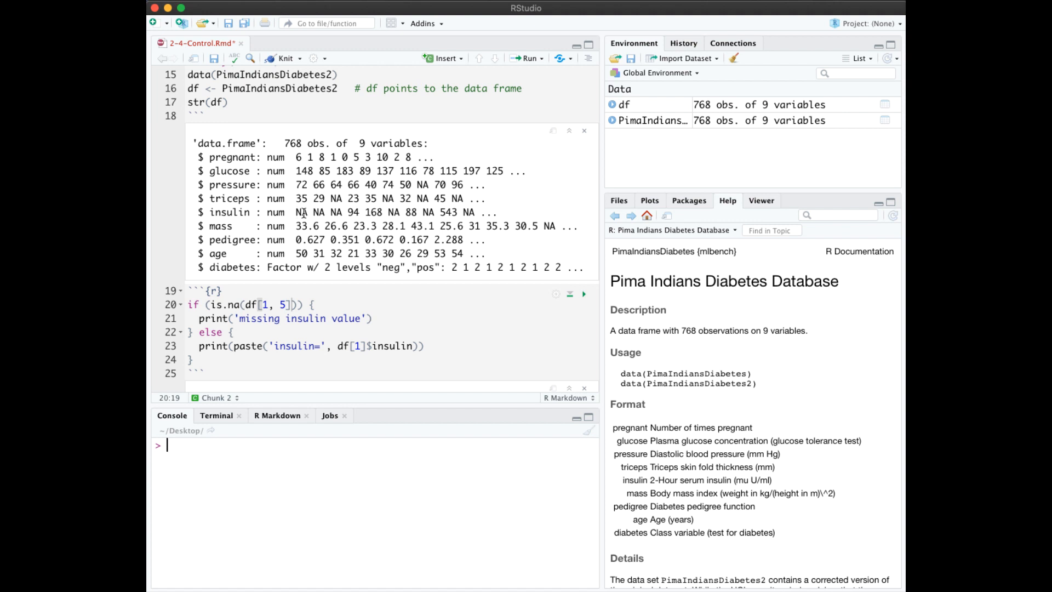
mouse_move(284, 331)
type("ifelse (is.na(df[1, 5]), print('missing'), print('ok'))")
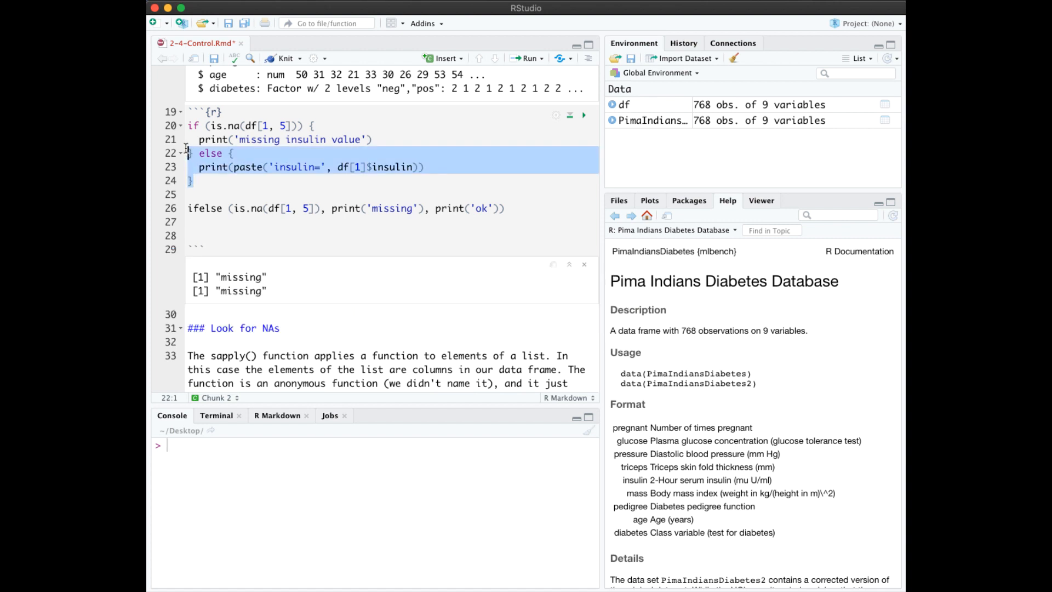
Comment out the if/else block, leaving only the ifelse line active.
left_click(179, 125)
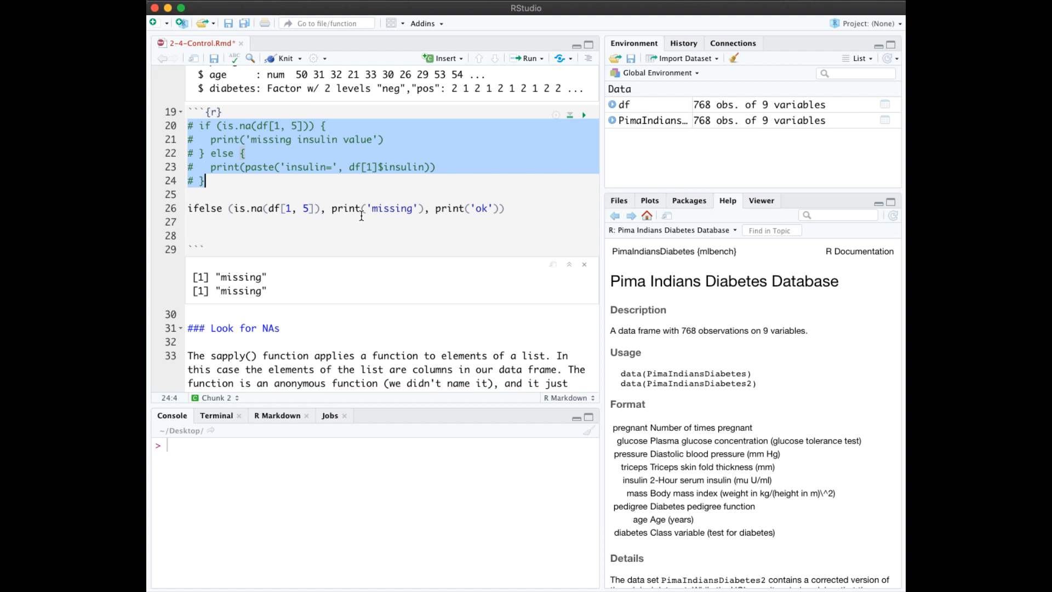
mouse_move(582, 143)
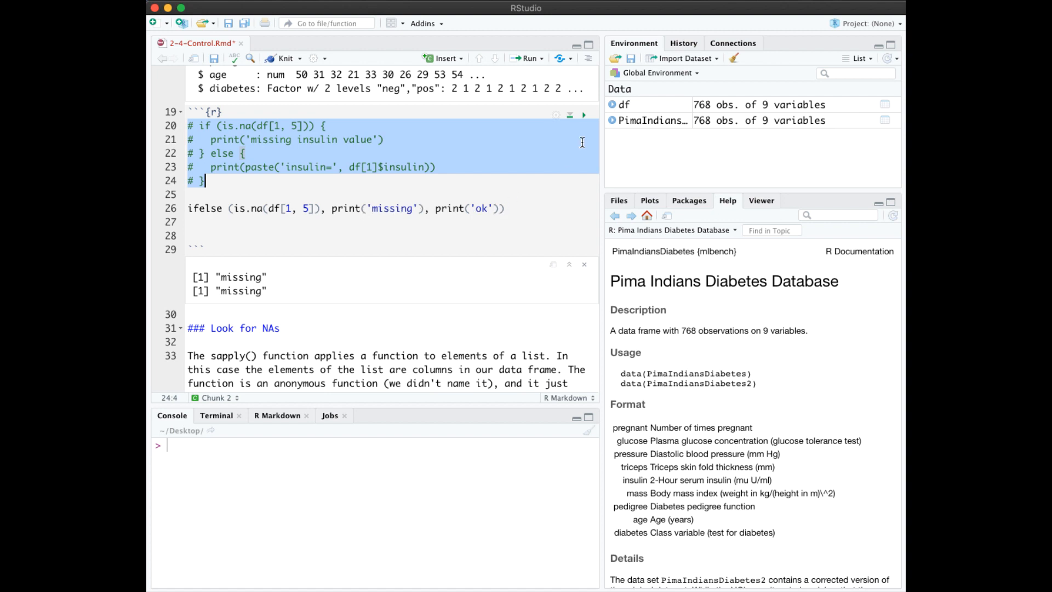
left_click(583, 115)
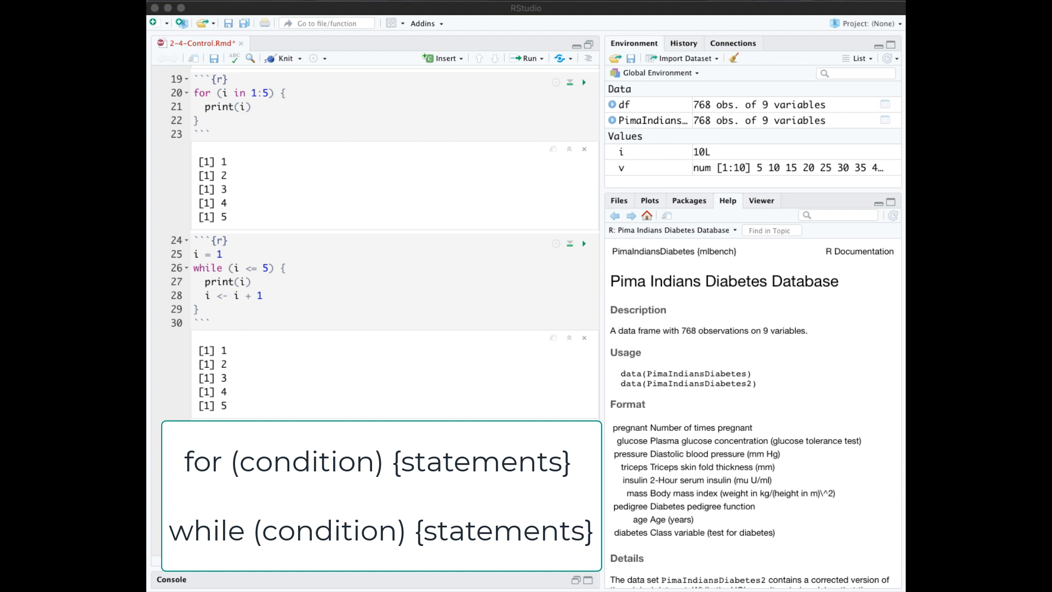
mouse_move(244, 109)
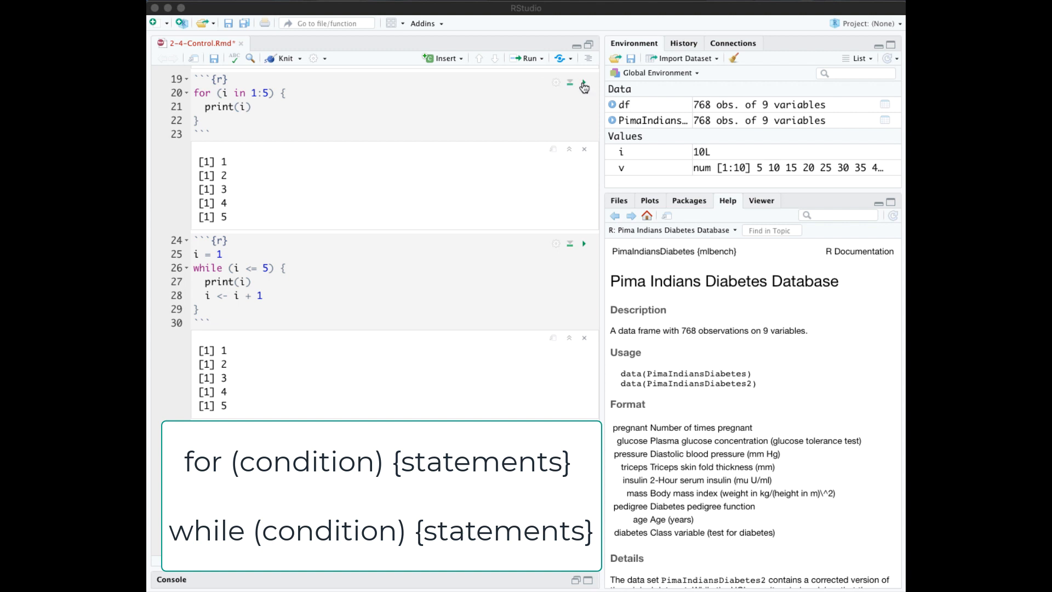
Run the for loop and while loop chunks, each printing 1 through 5.
left_click(582, 83)
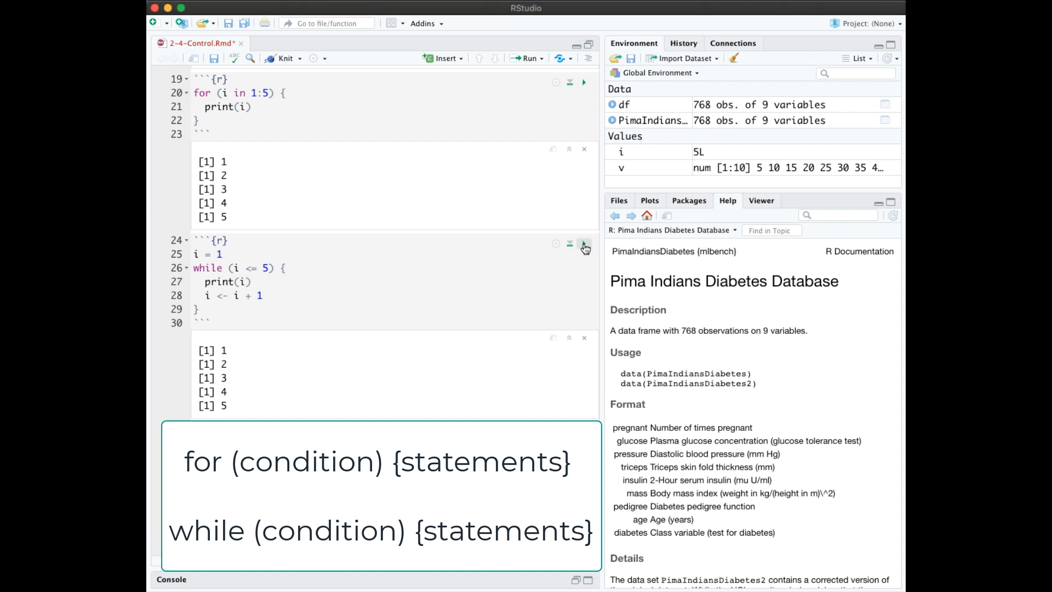
left_click(583, 246)
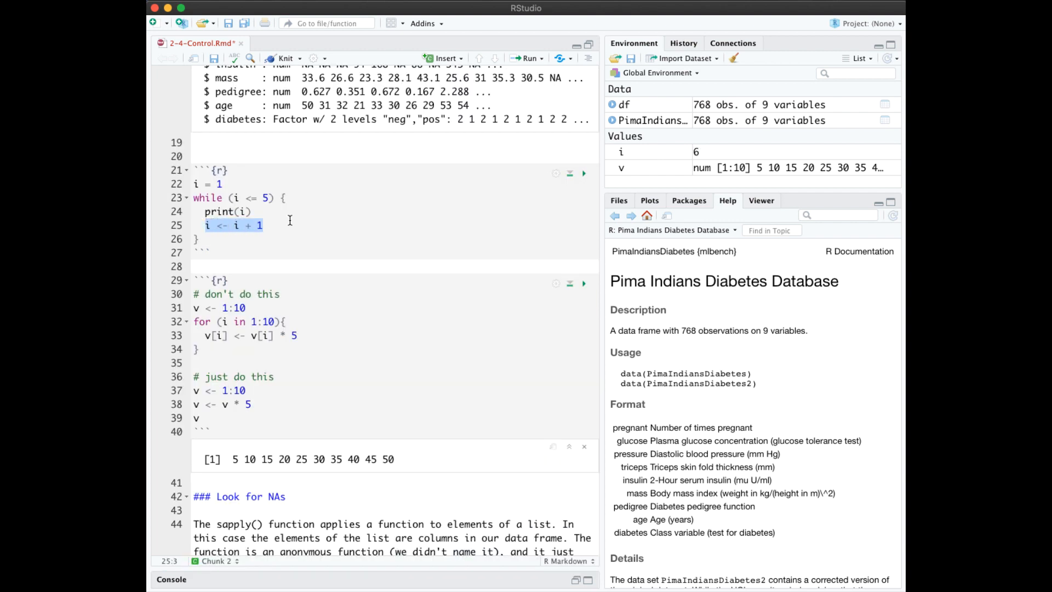
mouse_move(313, 227)
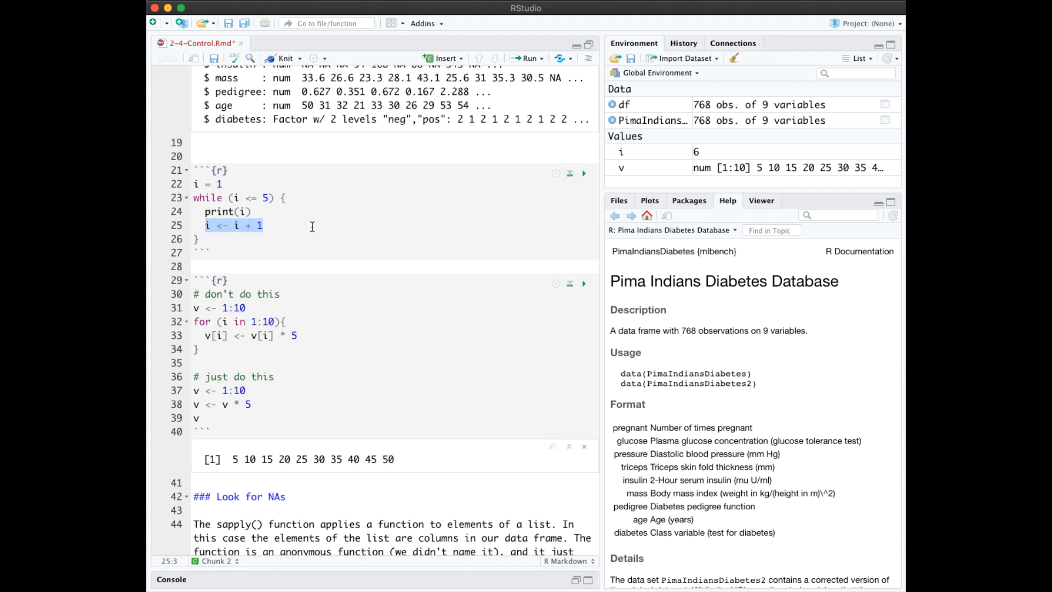
left_click(195, 154)
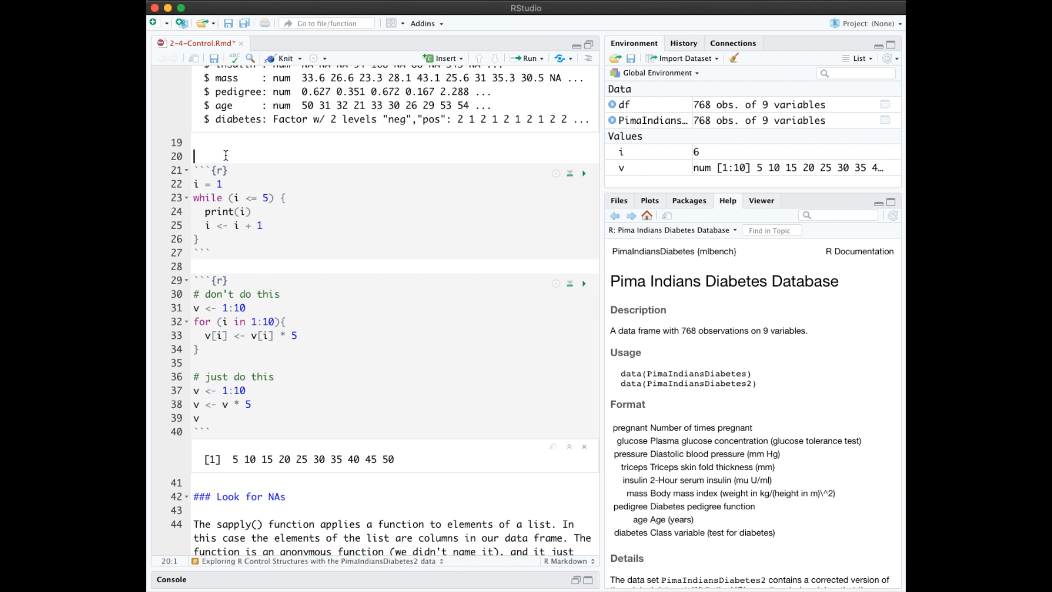
left_click_drag(195, 155, 214, 250)
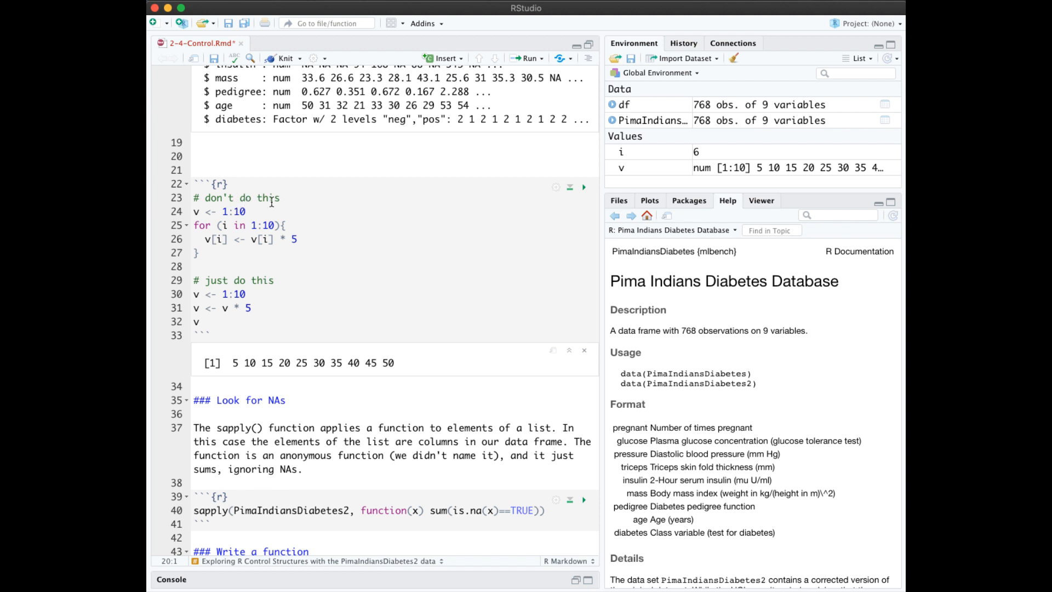
mouse_move(245, 257)
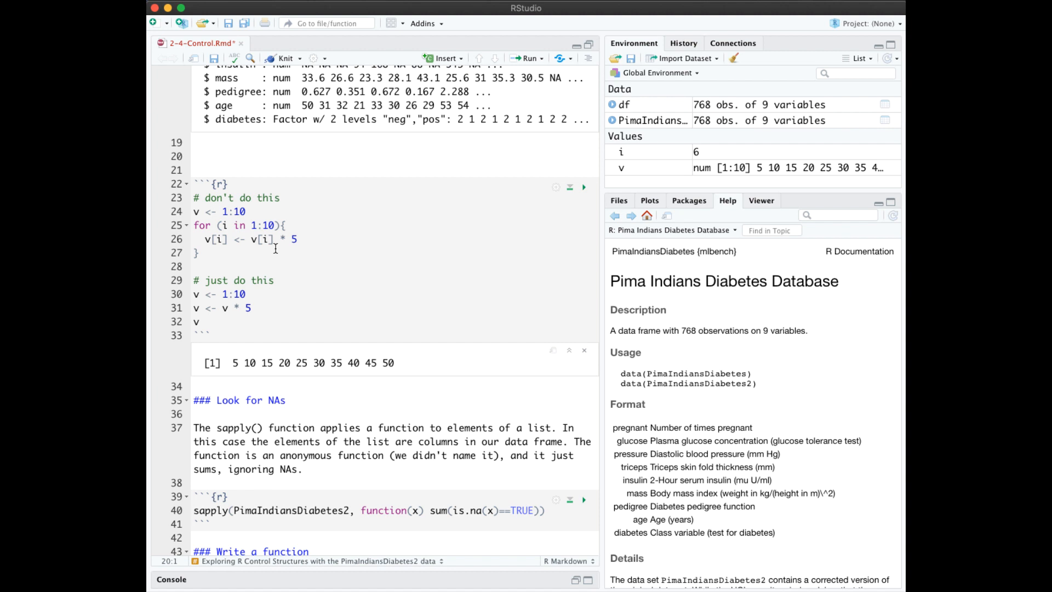
mouse_move(221, 253)
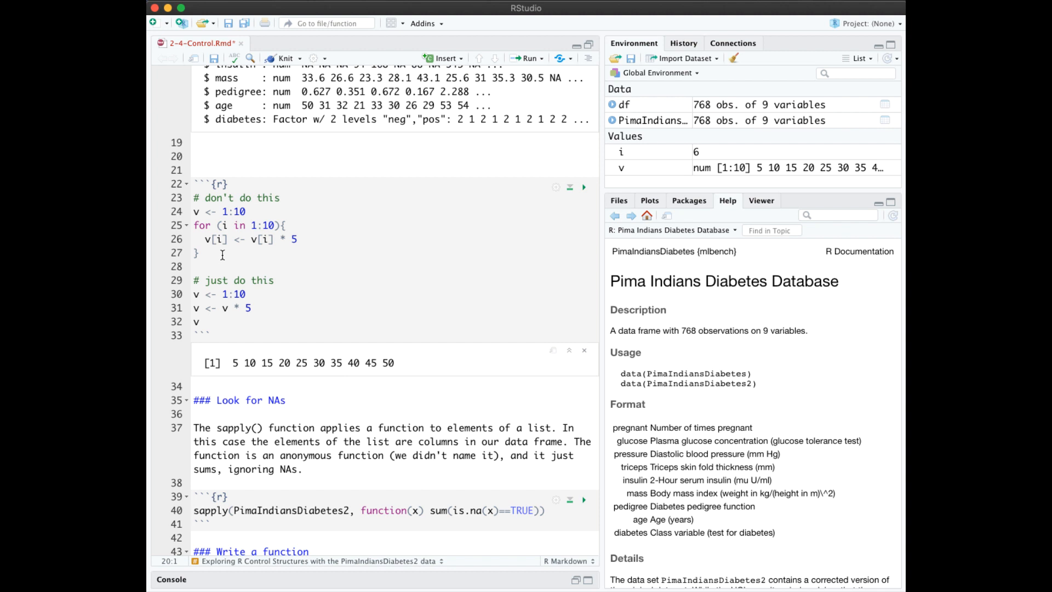
mouse_move(243, 260)
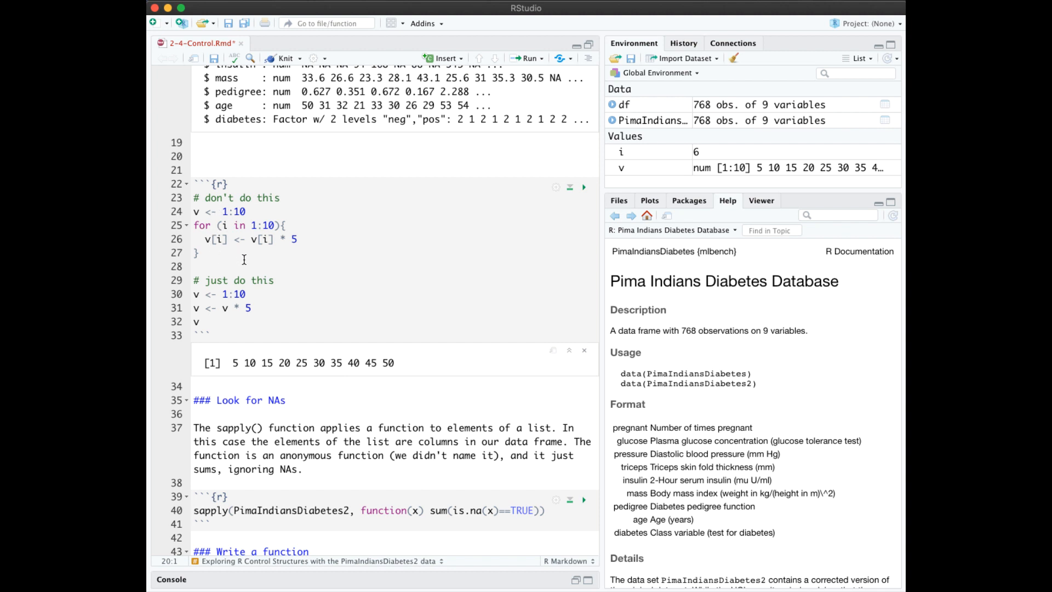
mouse_move(255, 295)
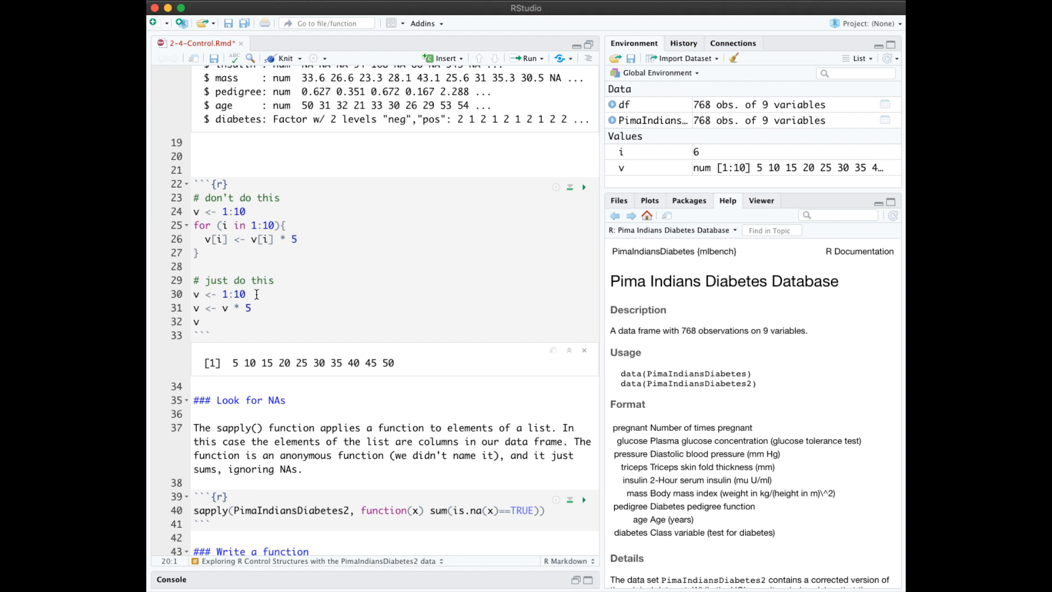
left_click(194, 156)
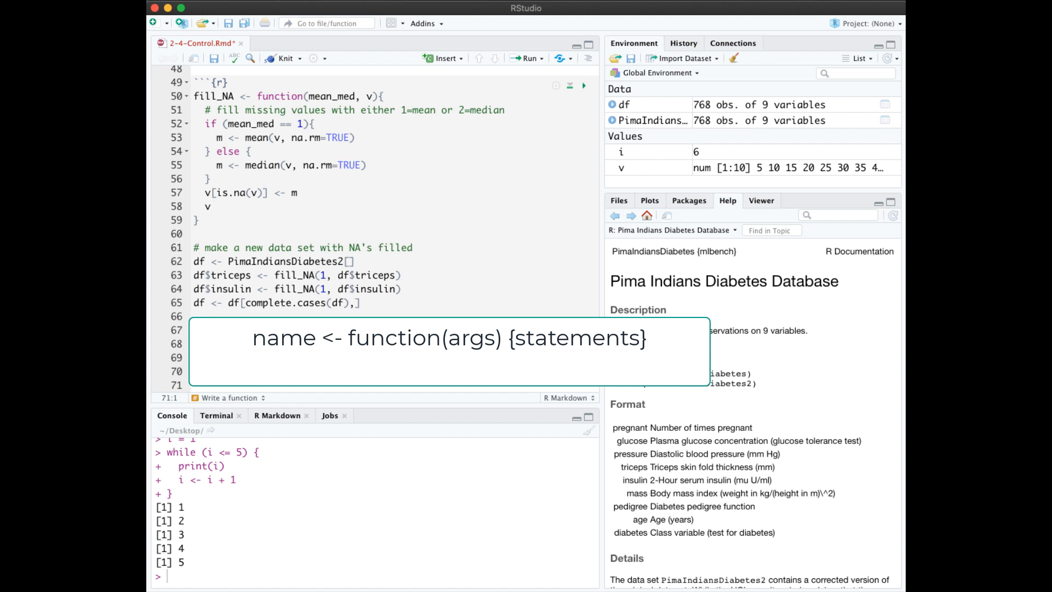
mouse_move(672, 582)
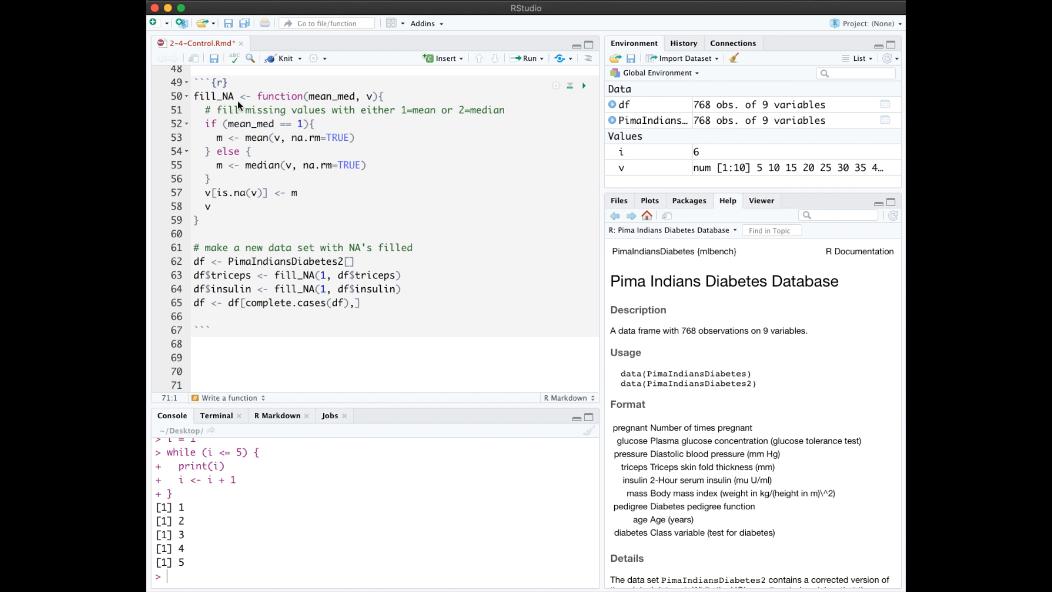
mouse_move(365, 106)
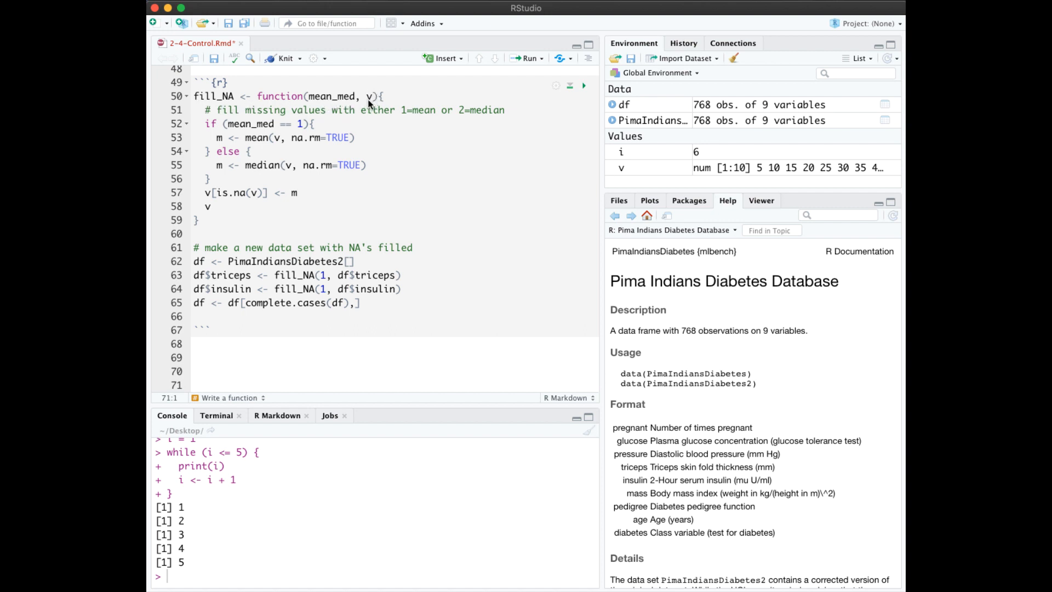
mouse_move(337, 107)
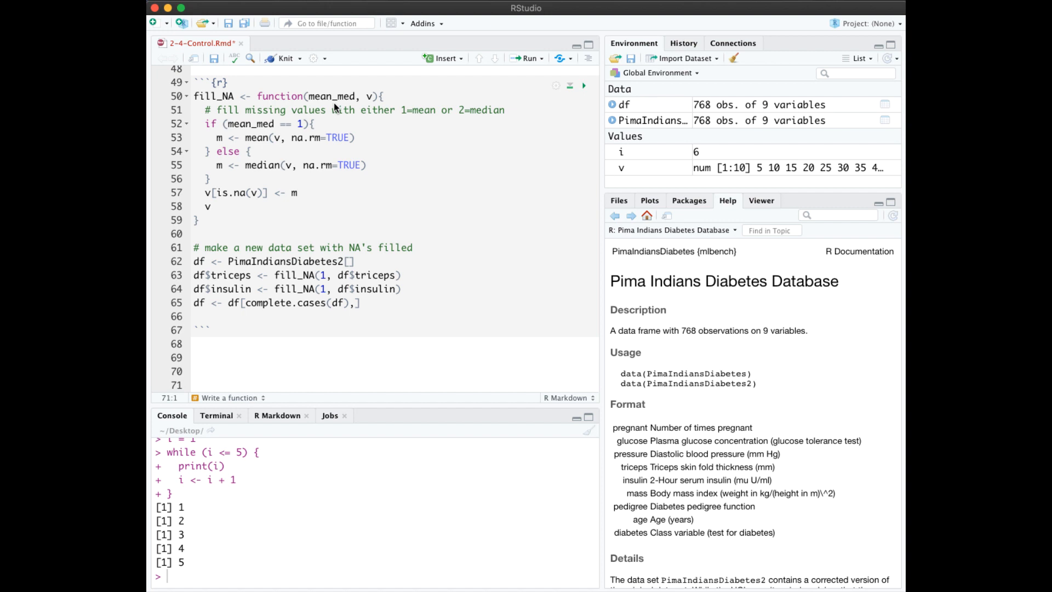
mouse_move(241, 144)
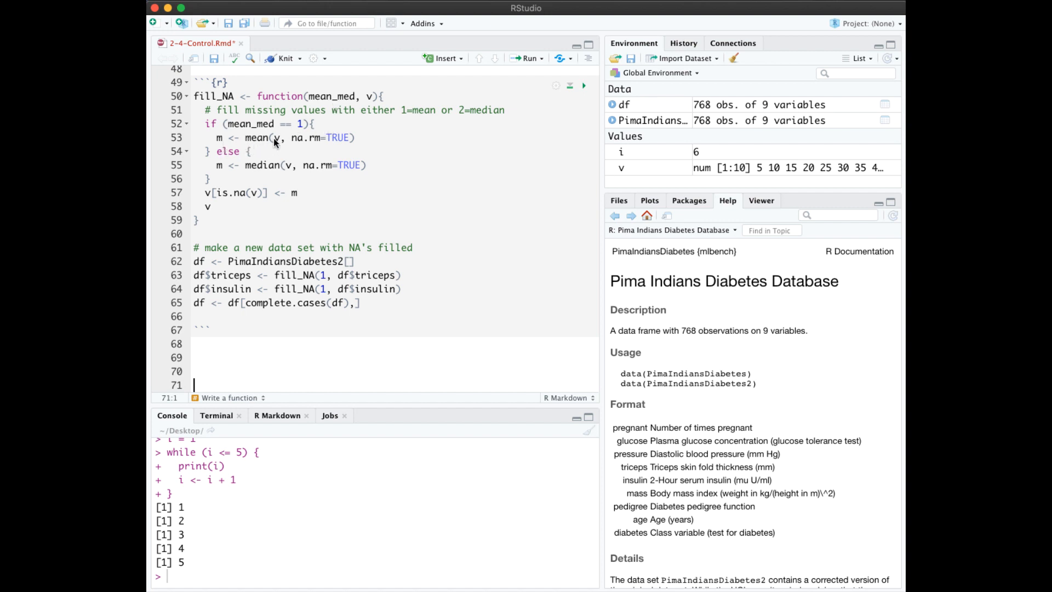
mouse_move(262, 177)
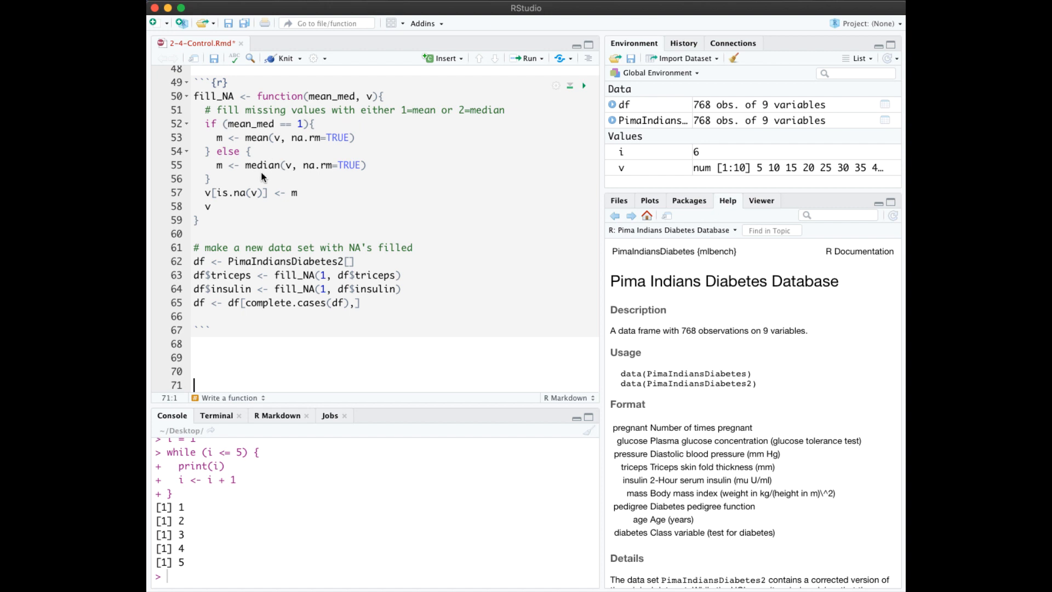
mouse_move(220, 205)
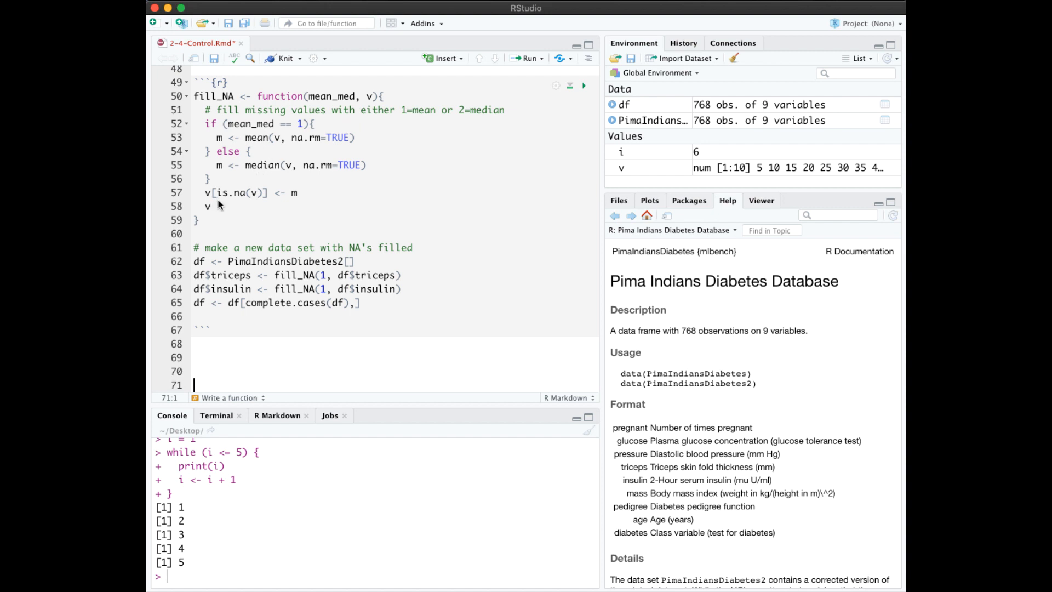
mouse_move(294, 200)
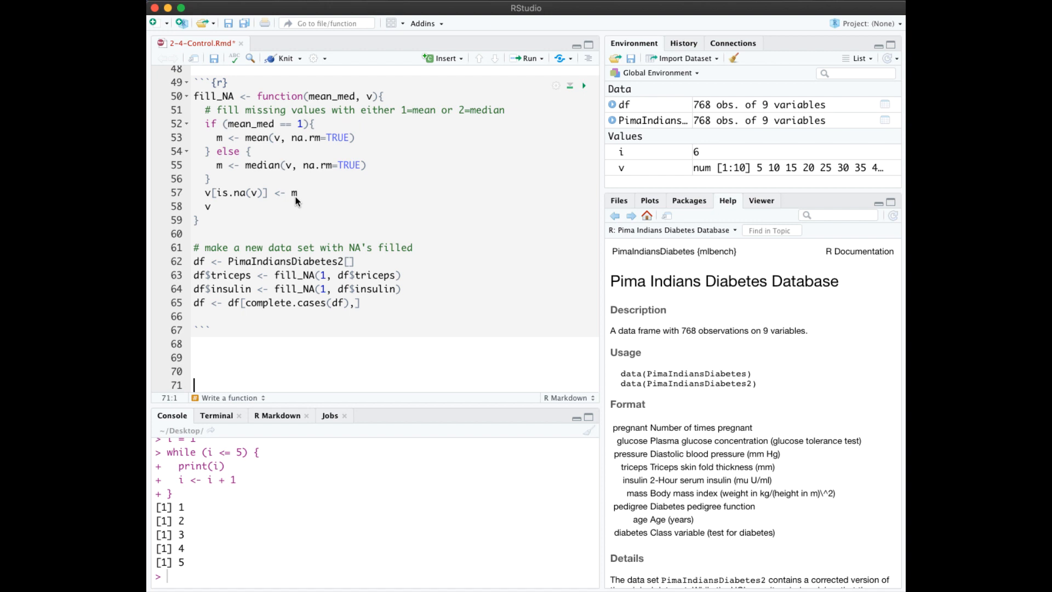
mouse_move(221, 213)
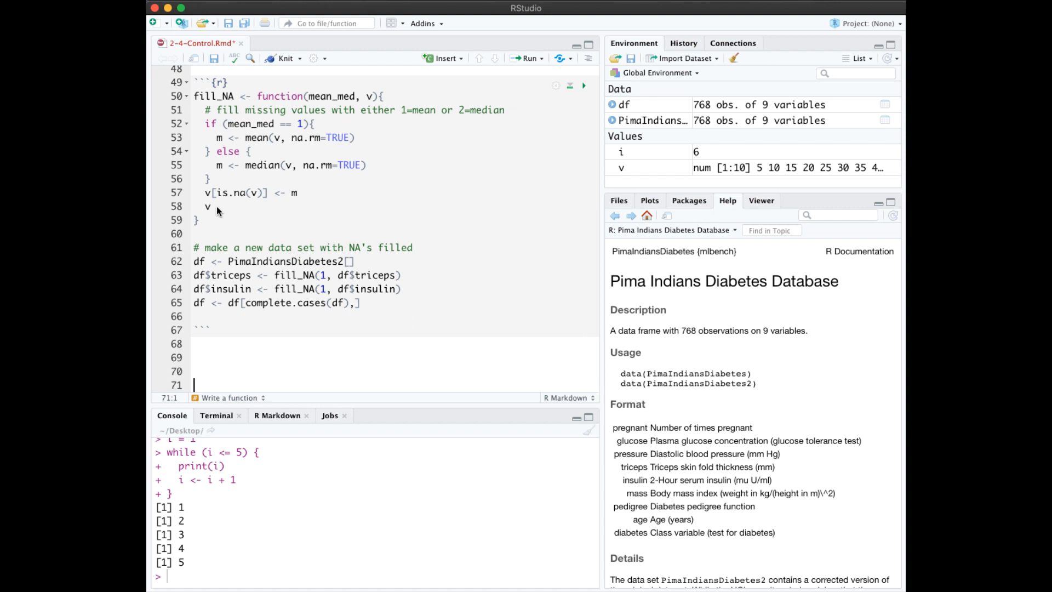
mouse_move(218, 212)
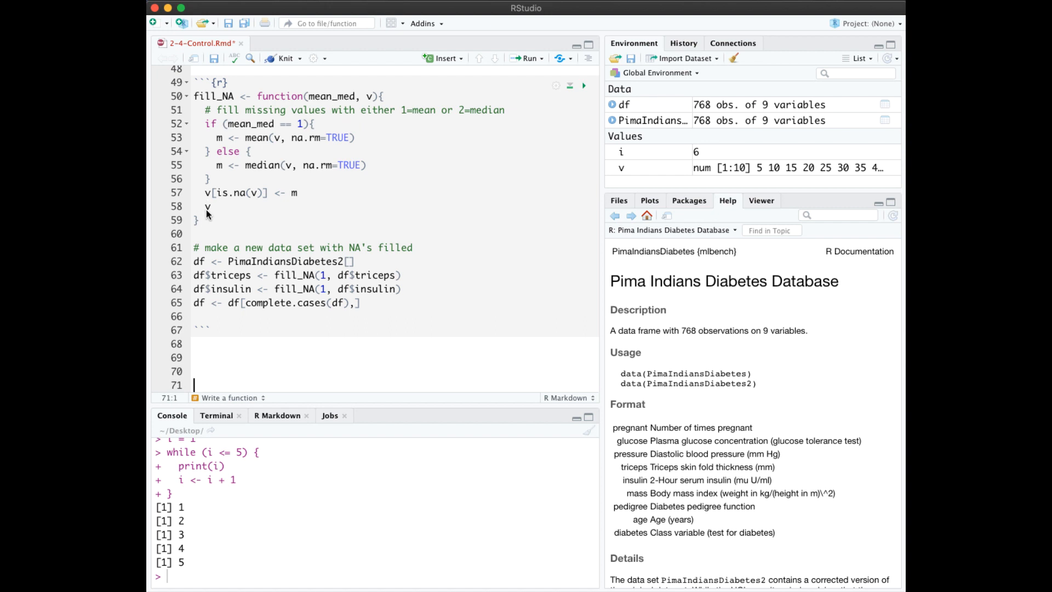
mouse_move(213, 206)
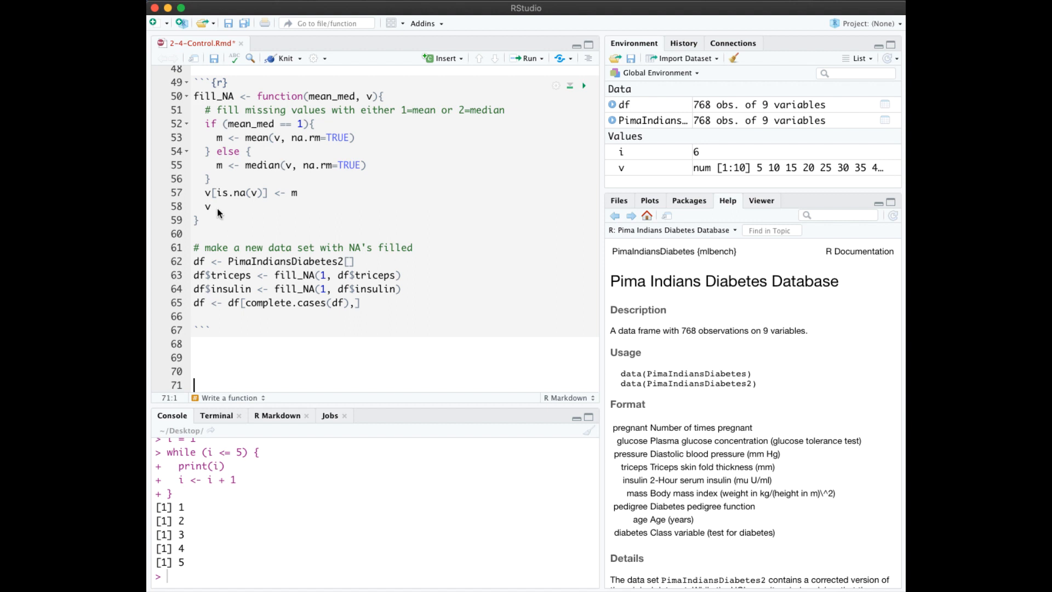
mouse_move(410, 291)
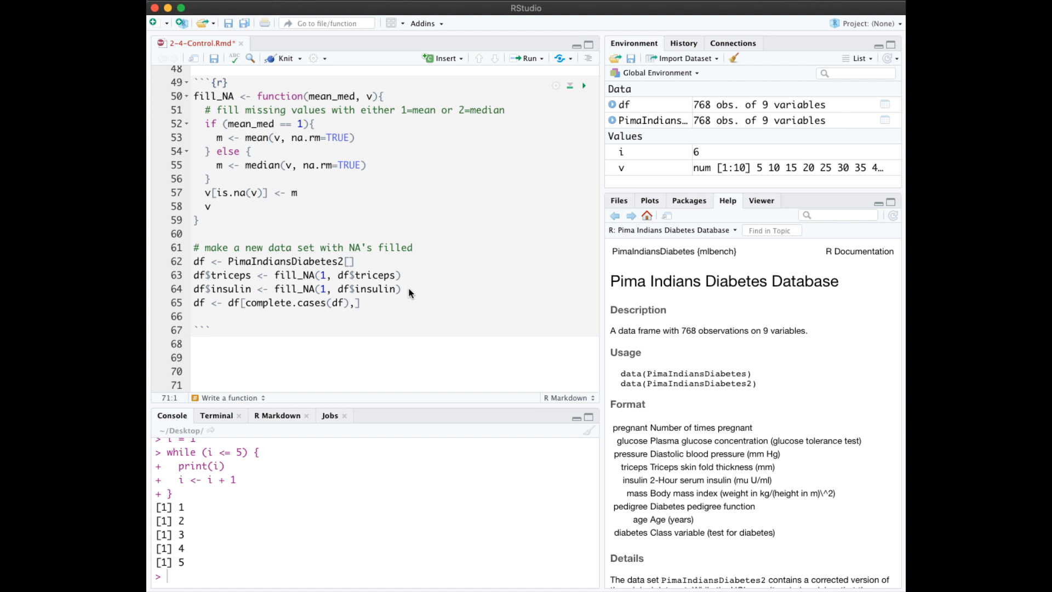
mouse_move(284, 316)
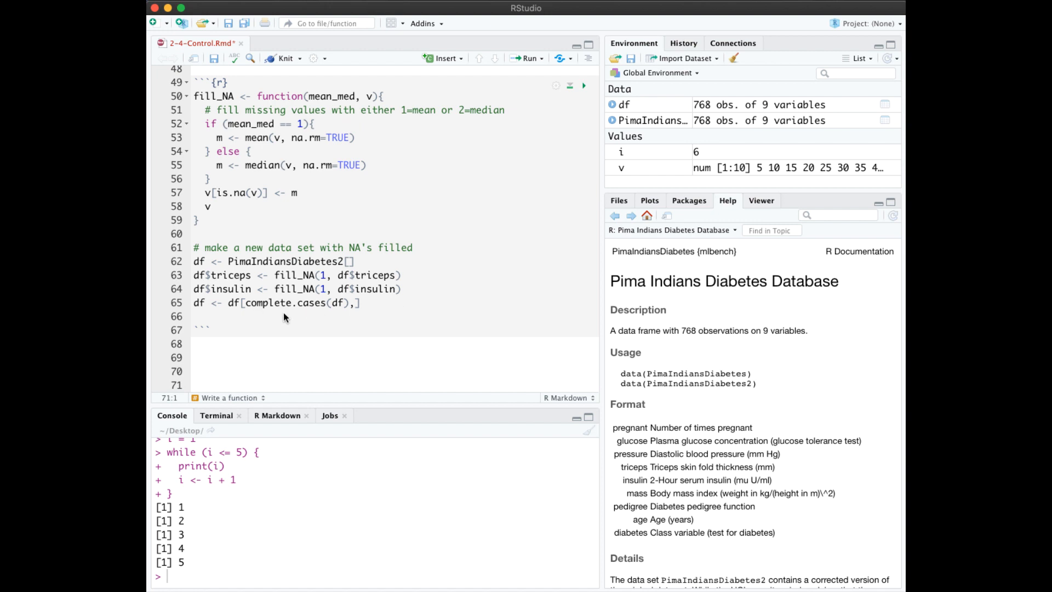
mouse_move(354, 318)
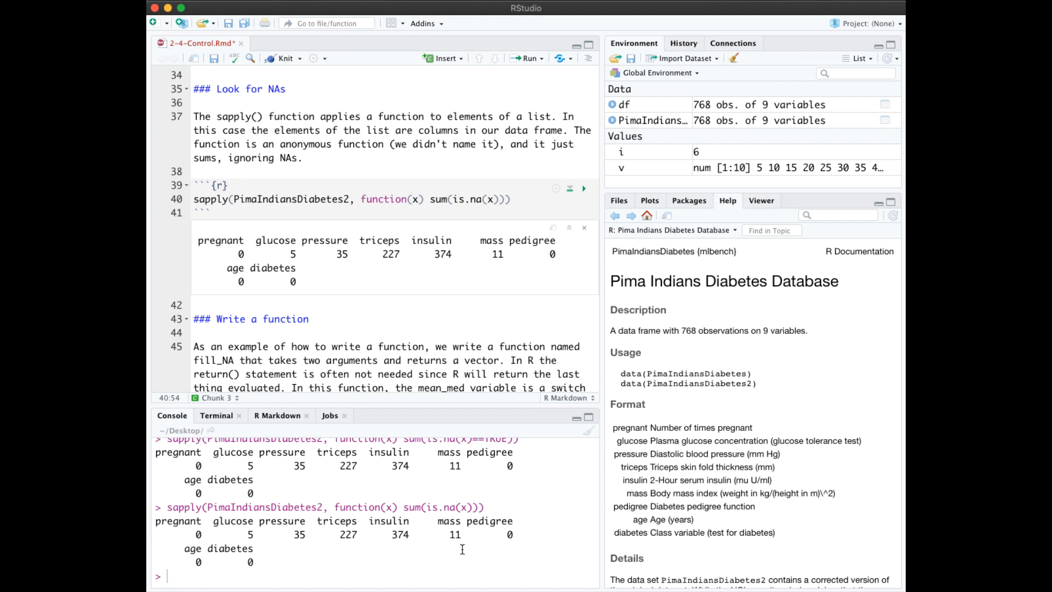
mouse_move(264, 278)
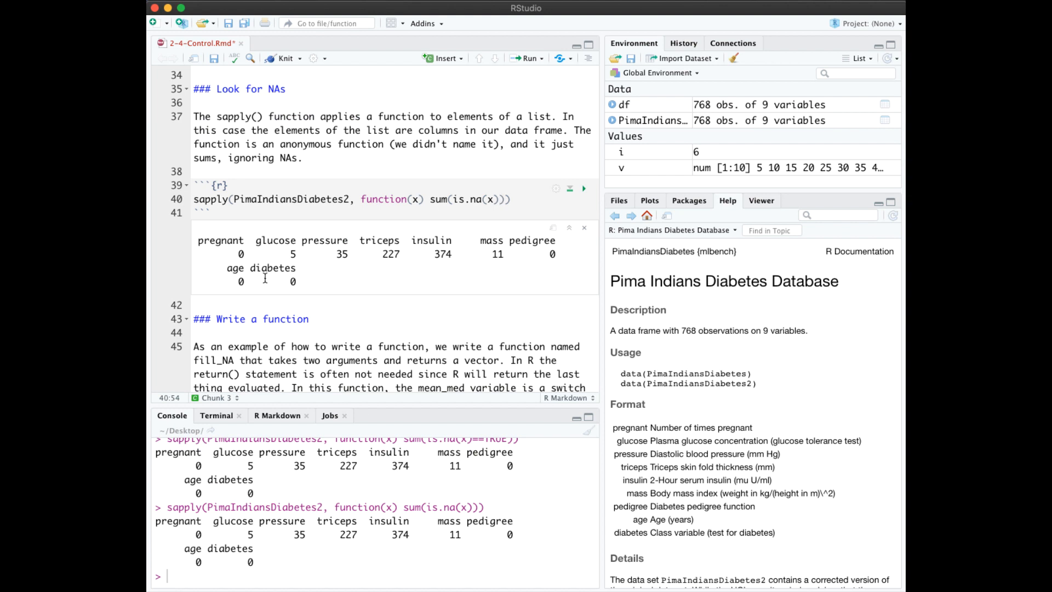
mouse_move(233, 208)
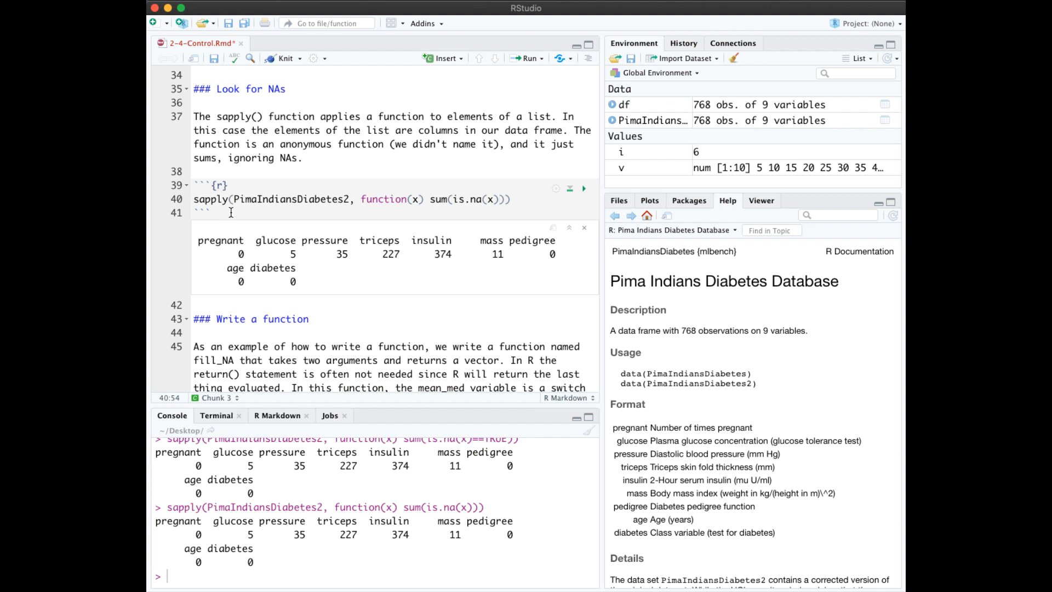
mouse_move(351, 215)
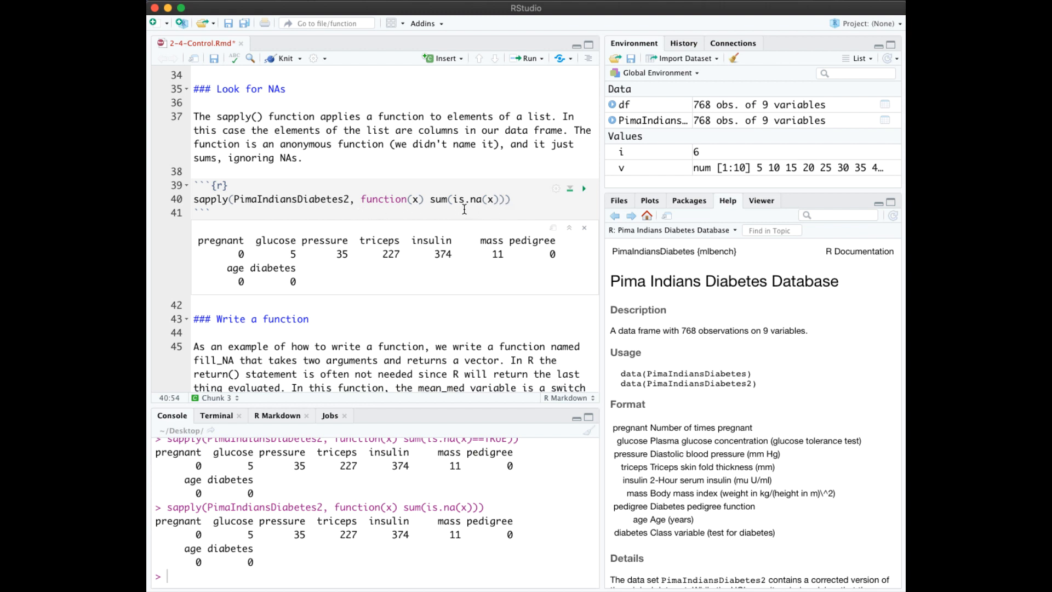
mouse_move(395, 236)
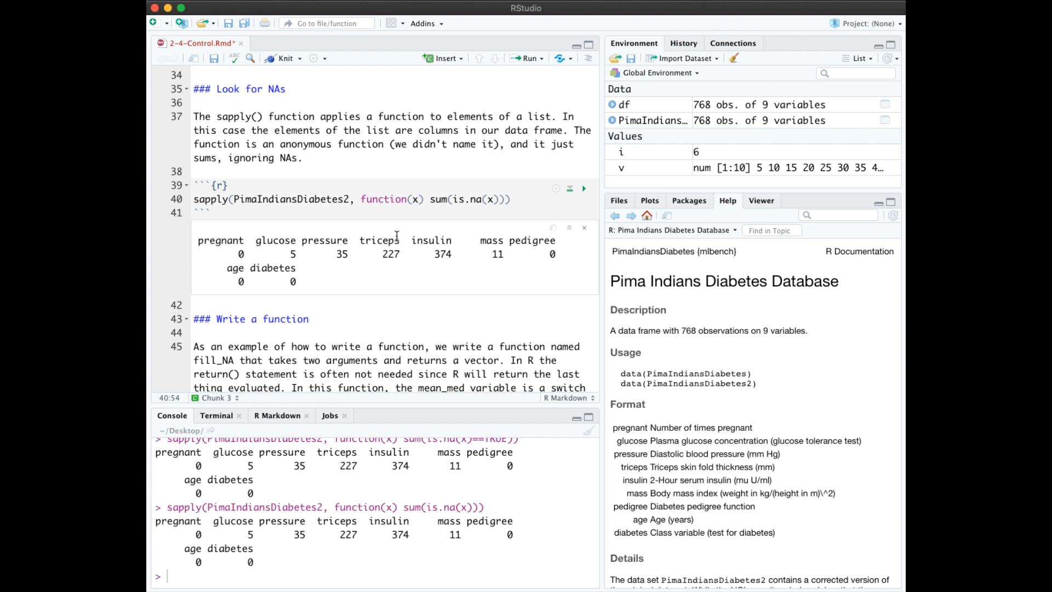
mouse_move(462, 255)
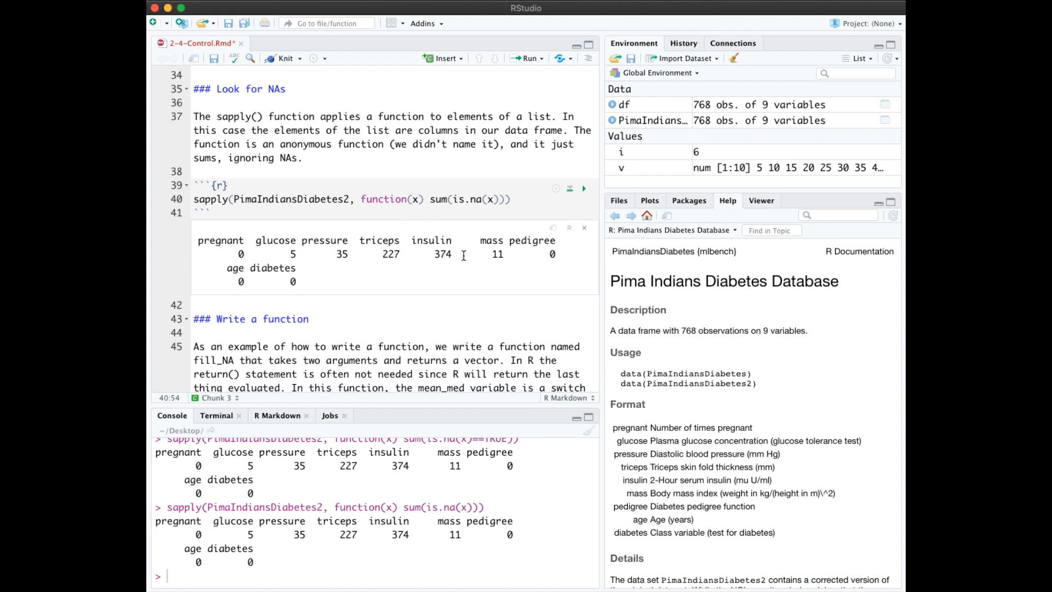
Edit the sapply chunk to sum(is.na(x)) for per-column NA counts.
left_click(499, 199)
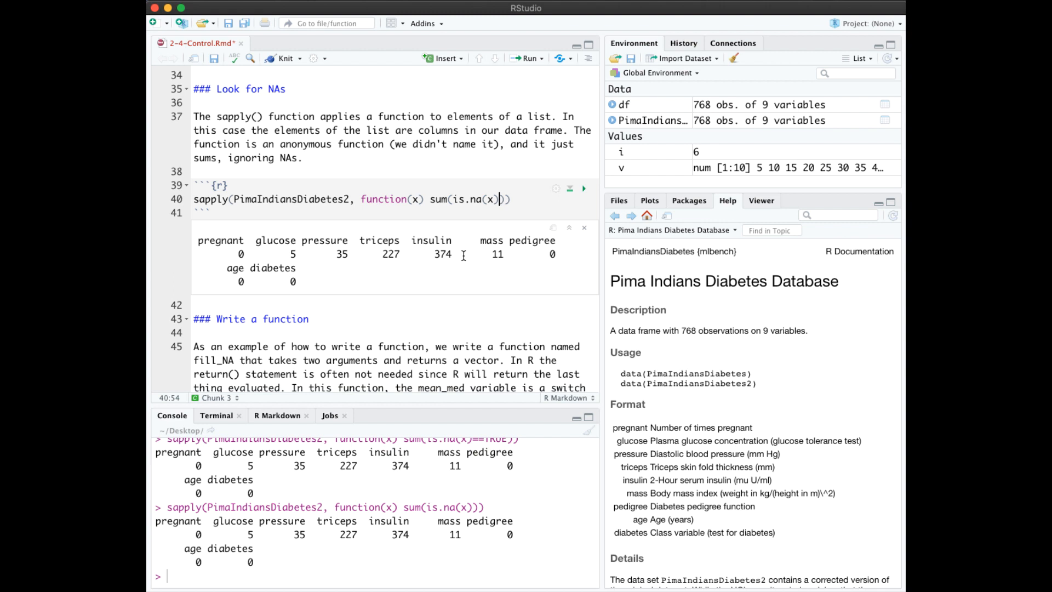